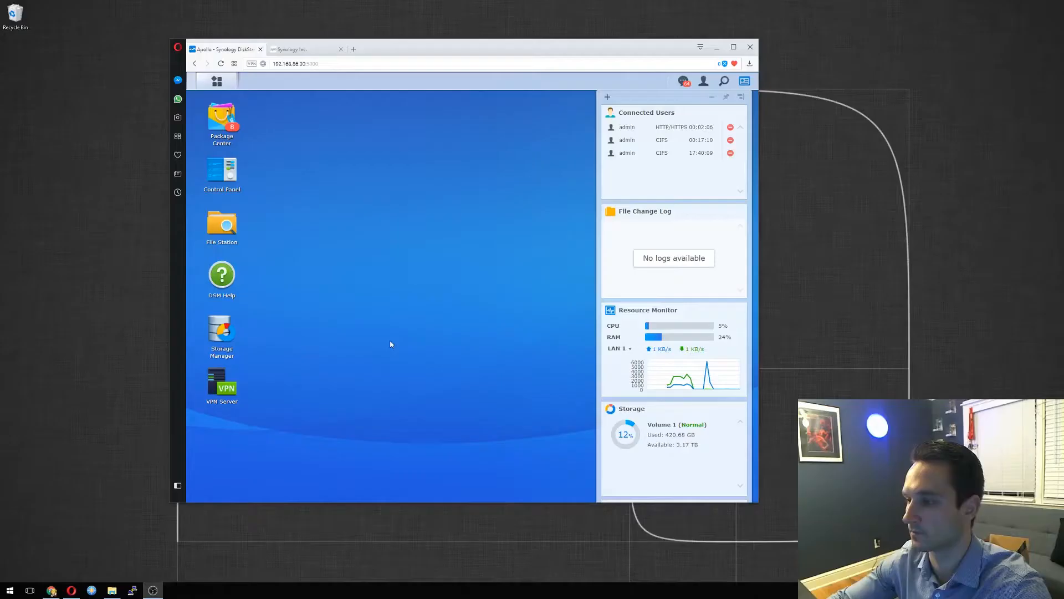
pyautogui.moveTo(371, 251)
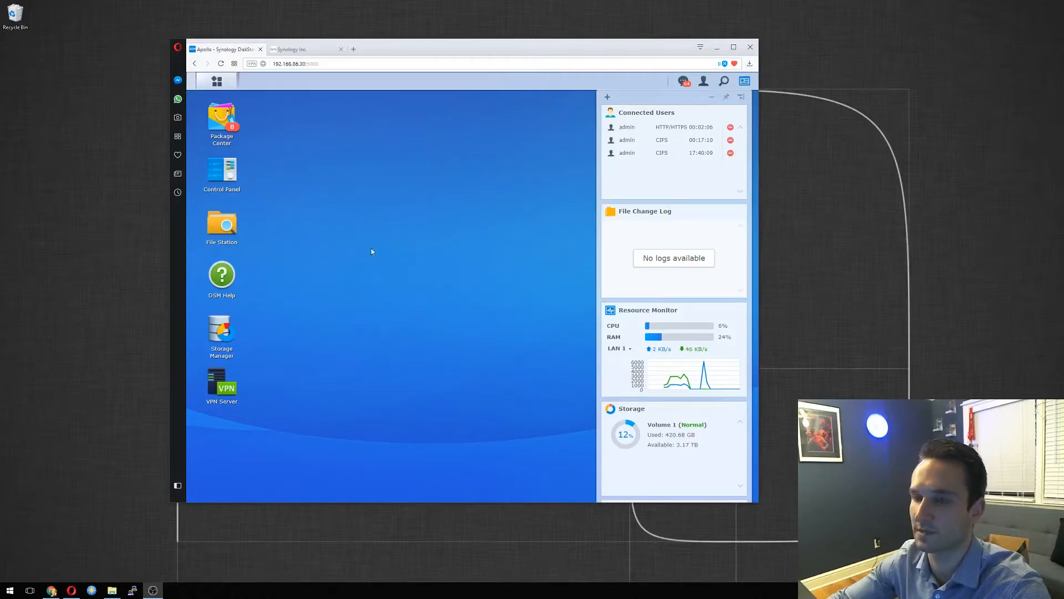
pyautogui.moveTo(218, 81)
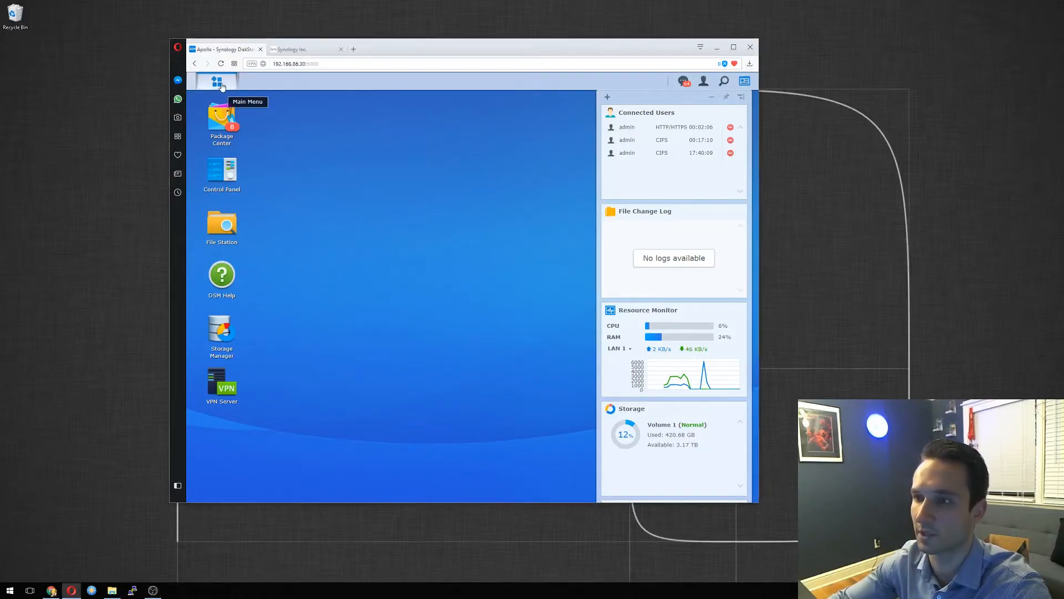
pyautogui.moveTo(313, 141)
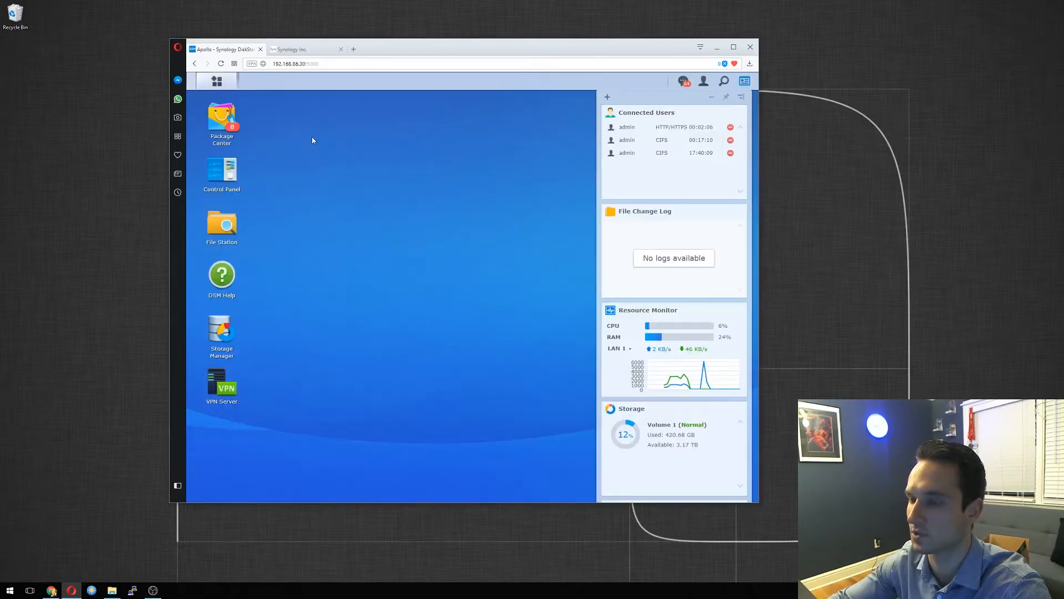
# Step: Show the DSM Update status in Control Panel's Update & Restore, reporting 6.1.4-15217 Update 3 up-to-date
pyautogui.doubleClick(222, 173)
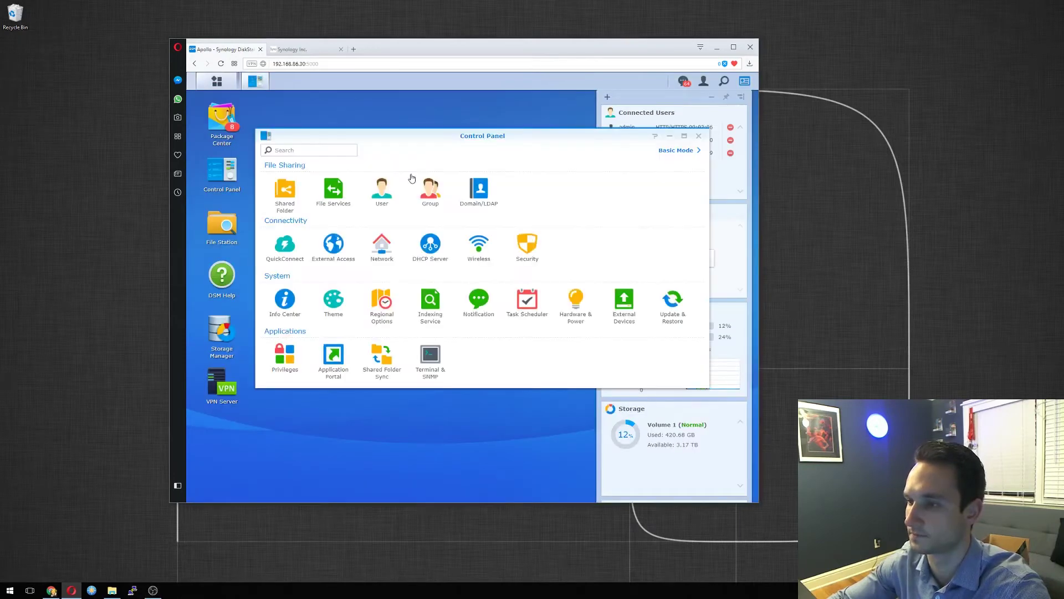
pyautogui.moveTo(446, 283)
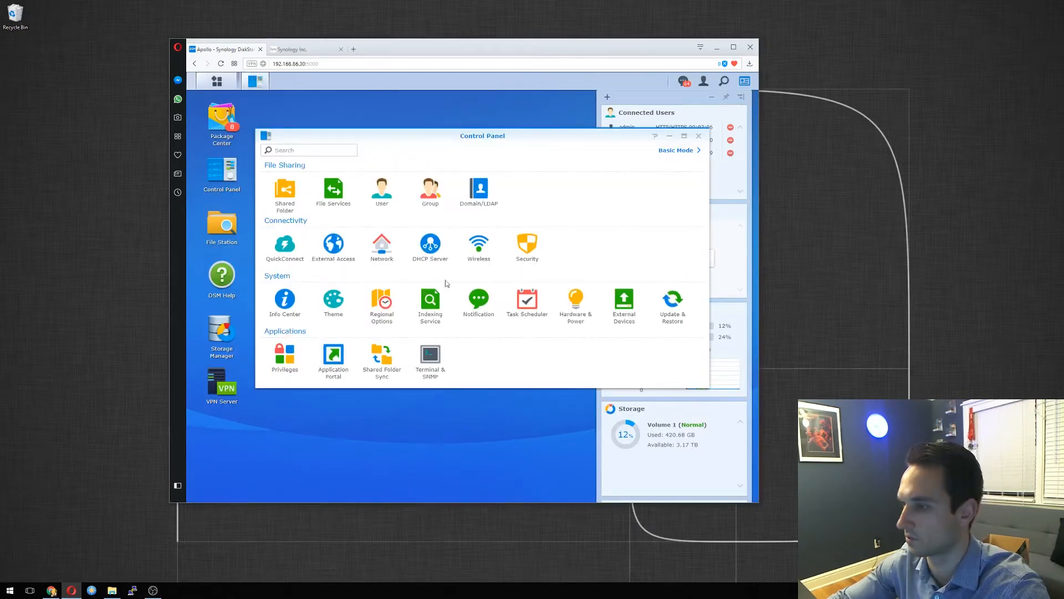
pyautogui.click(672, 302)
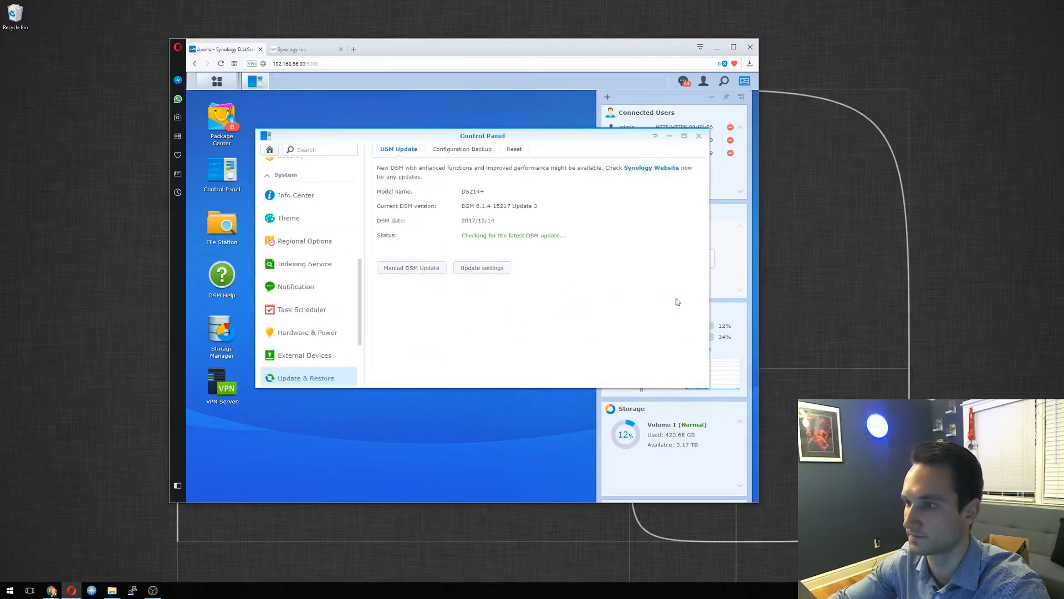
pyautogui.moveTo(464, 194)
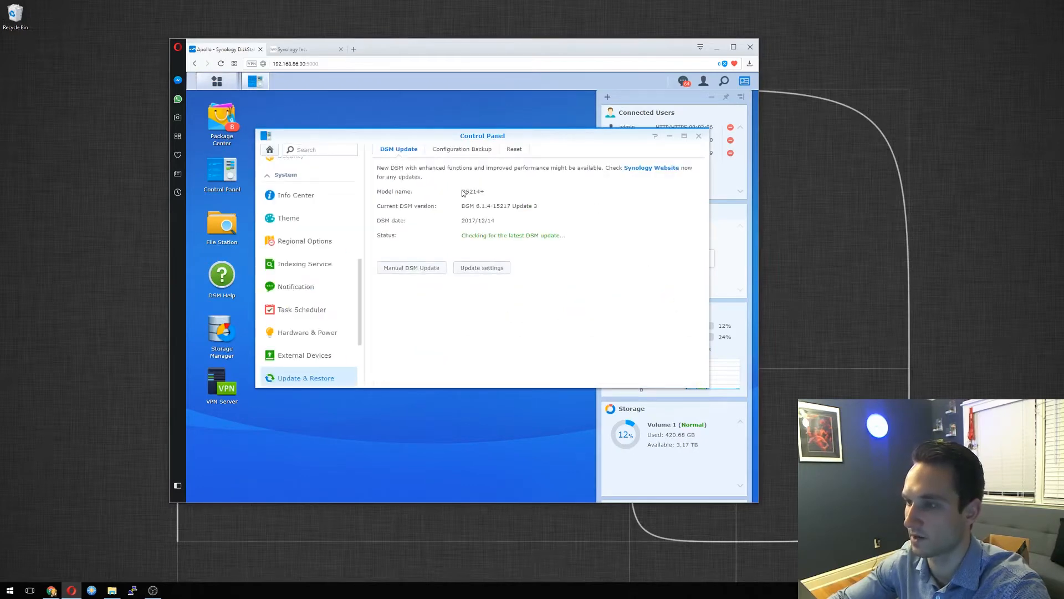
pyautogui.moveTo(479, 208)
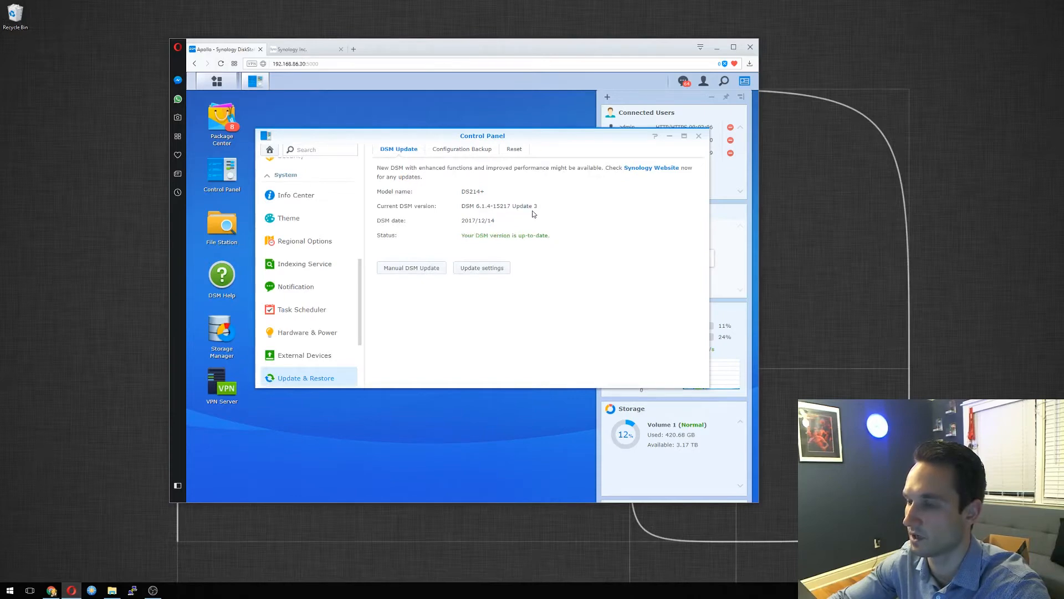
pyautogui.moveTo(467, 228)
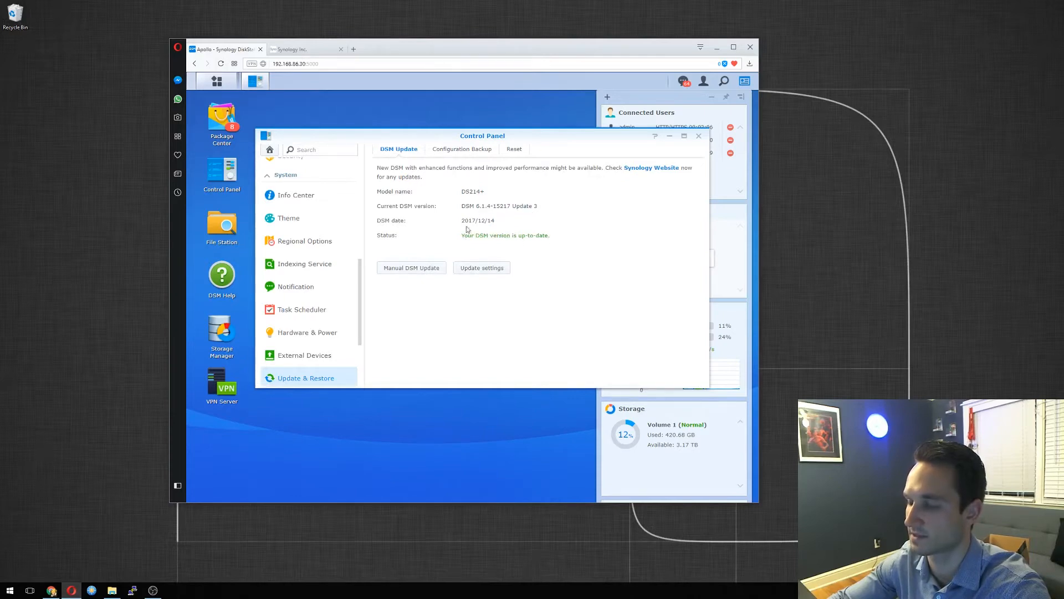
pyautogui.doubleClick(476, 220)
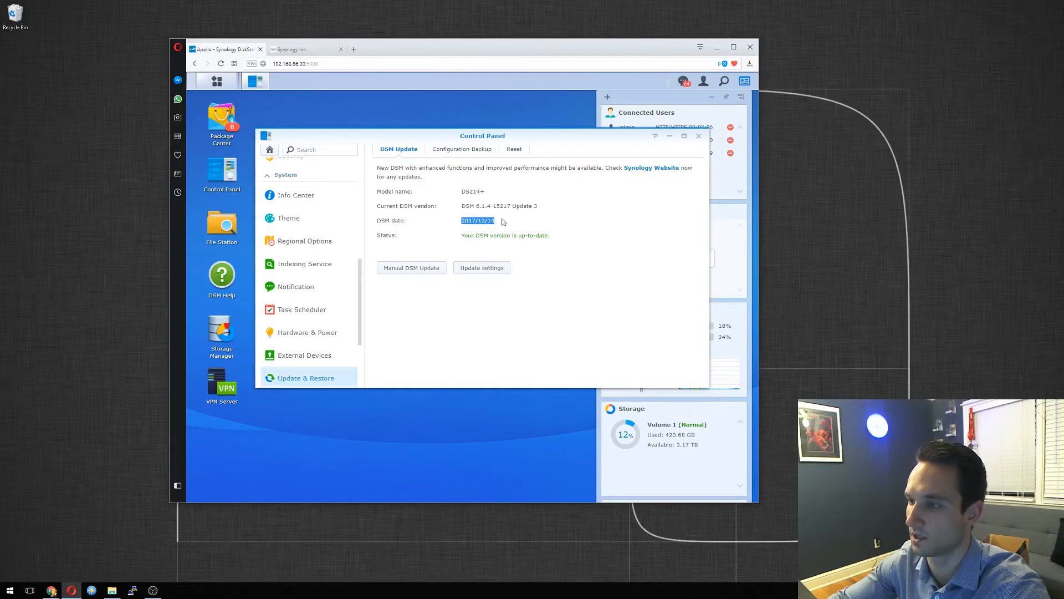
pyautogui.moveTo(519, 314)
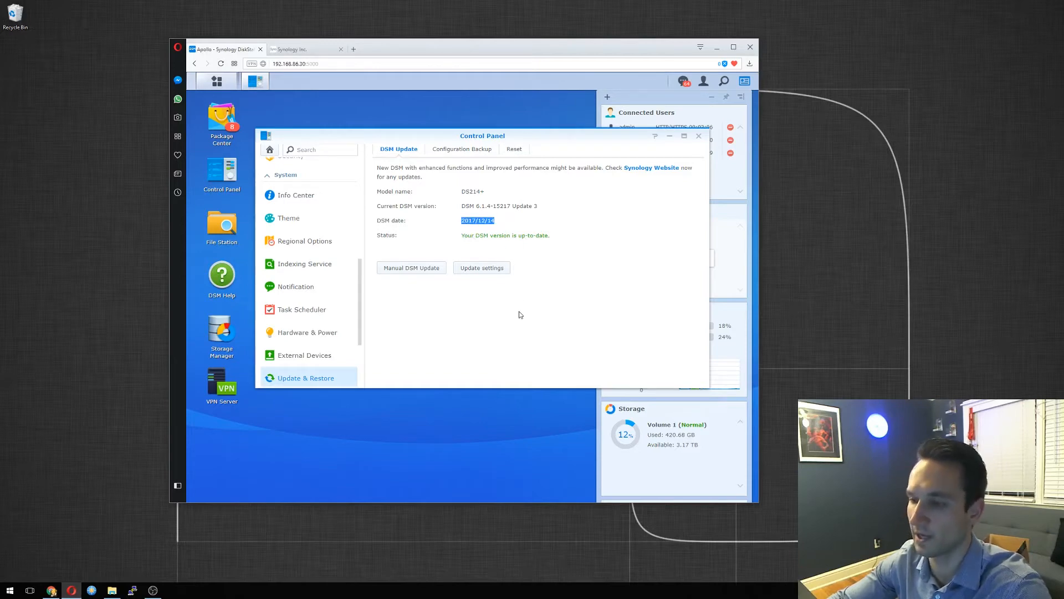
pyautogui.moveTo(519, 303)
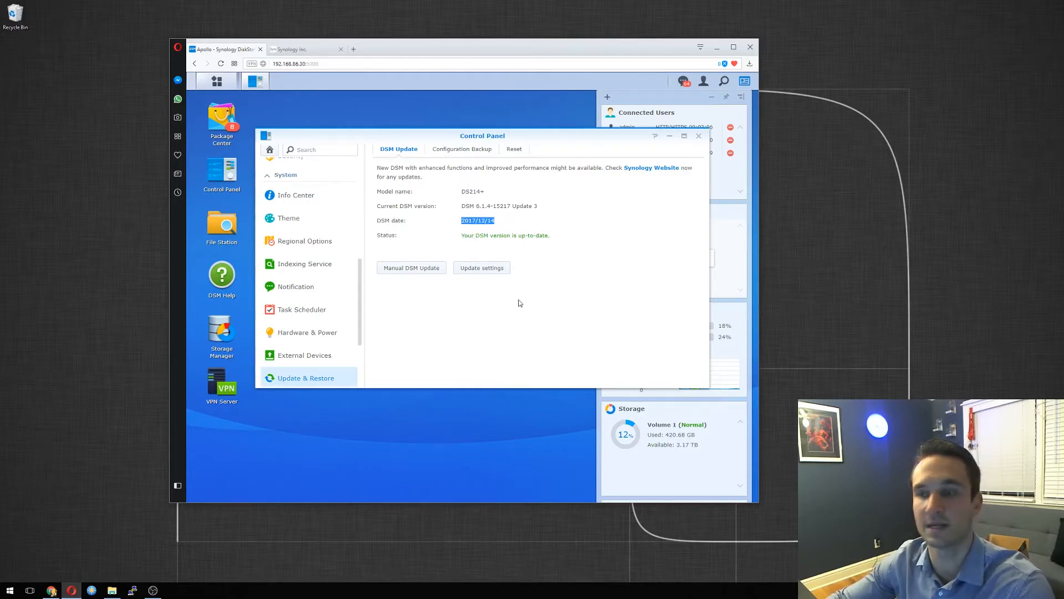
pyautogui.moveTo(330, 120)
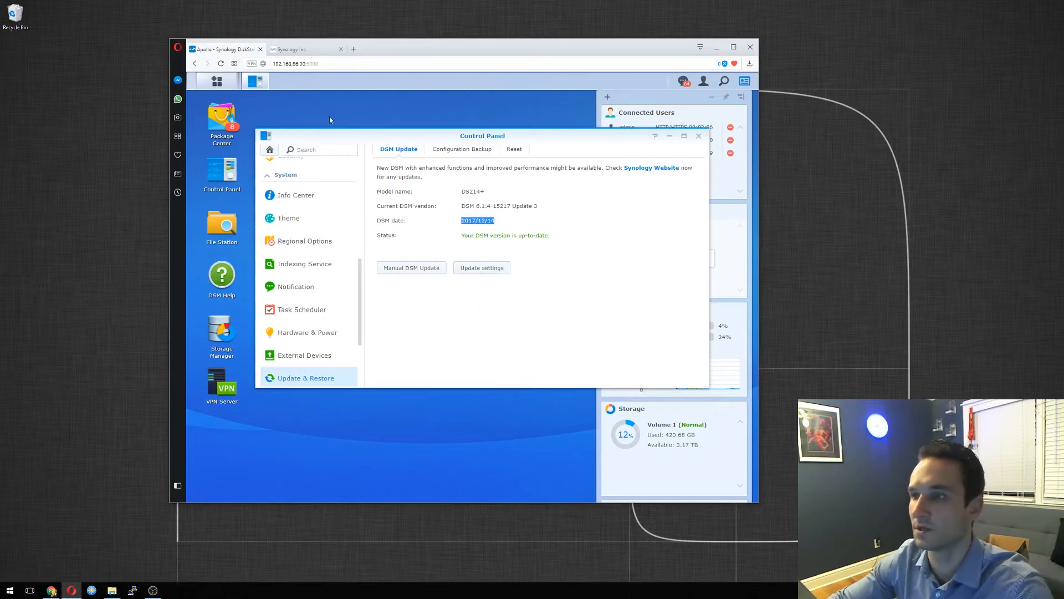
# Step: Scroll the DSM 6.2 Beta web page down to the 'Want to join the Beta Program?' section
pyautogui.click(302, 49)
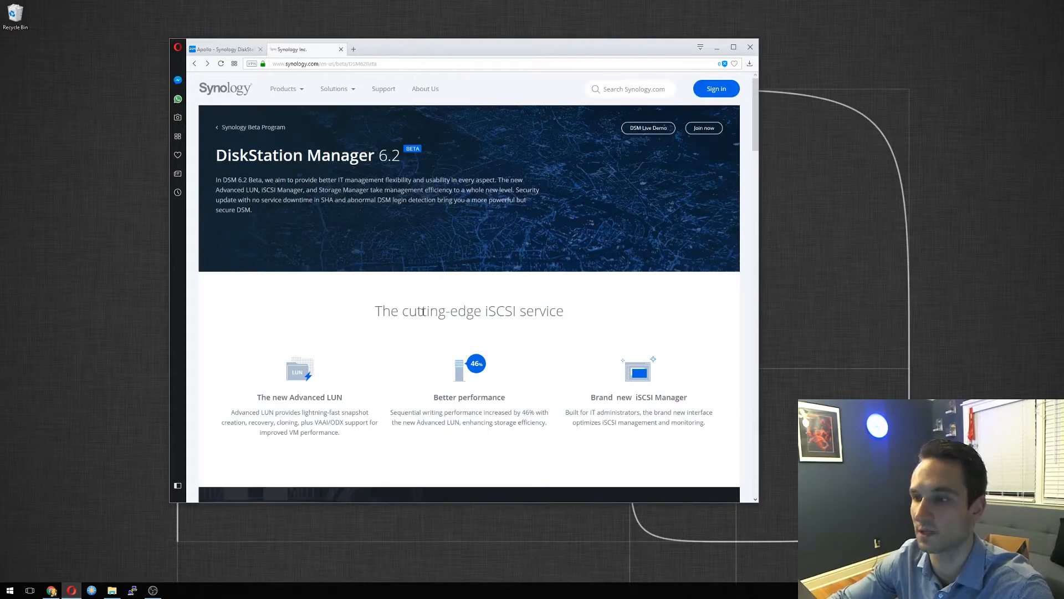
pyautogui.moveTo(263, 174)
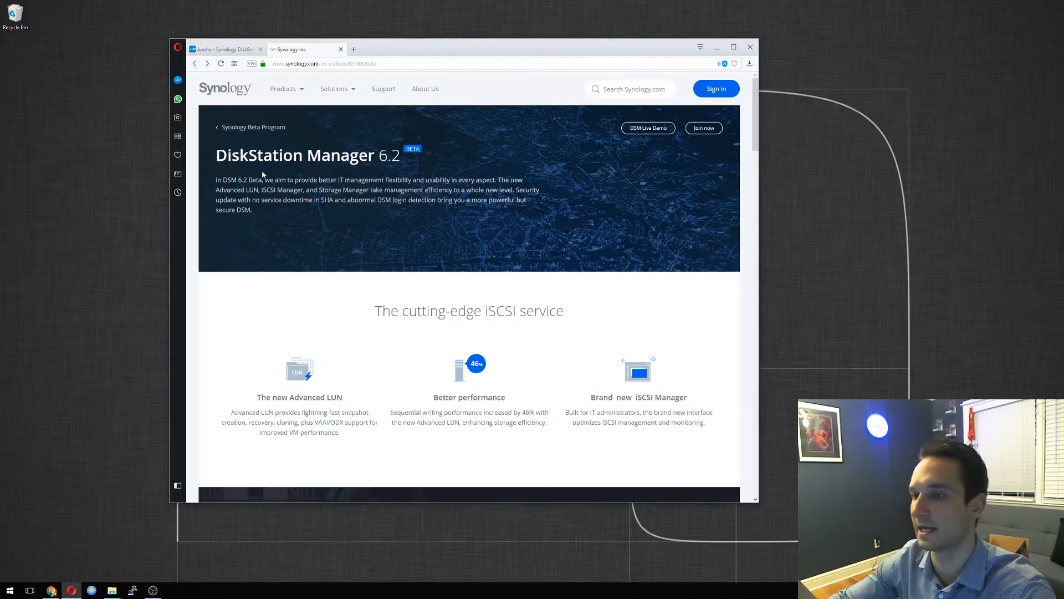
pyautogui.scroll(-3)
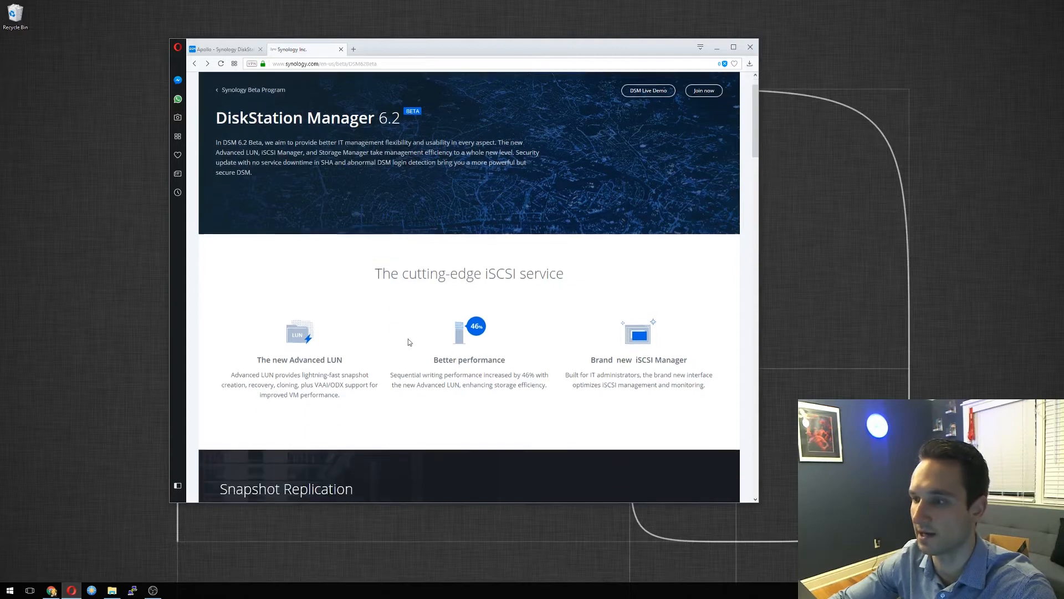
pyautogui.scroll(-3)
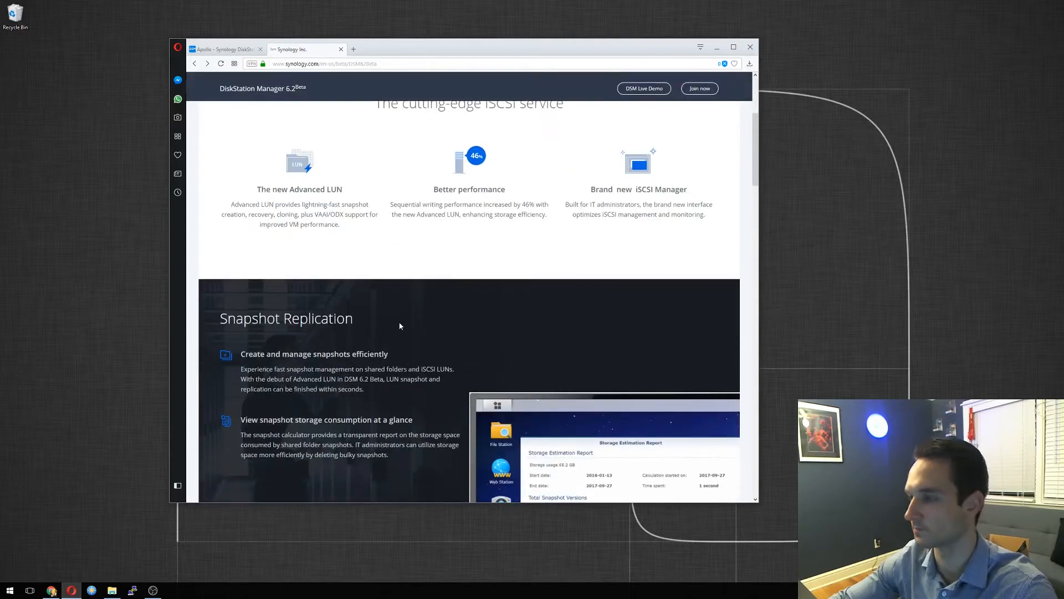
pyautogui.scroll(-3)
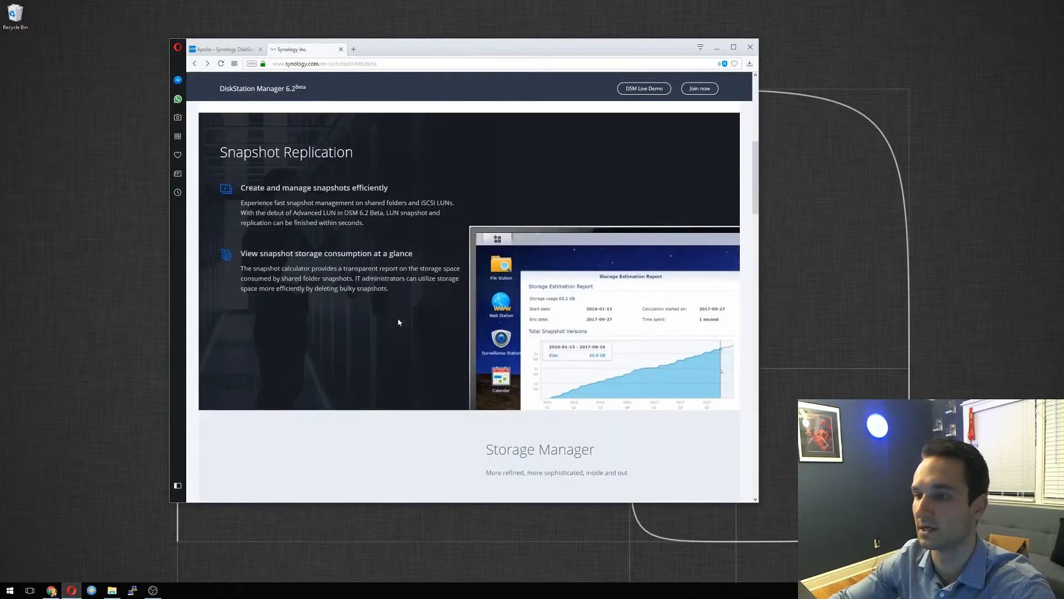
pyautogui.scroll(-3)
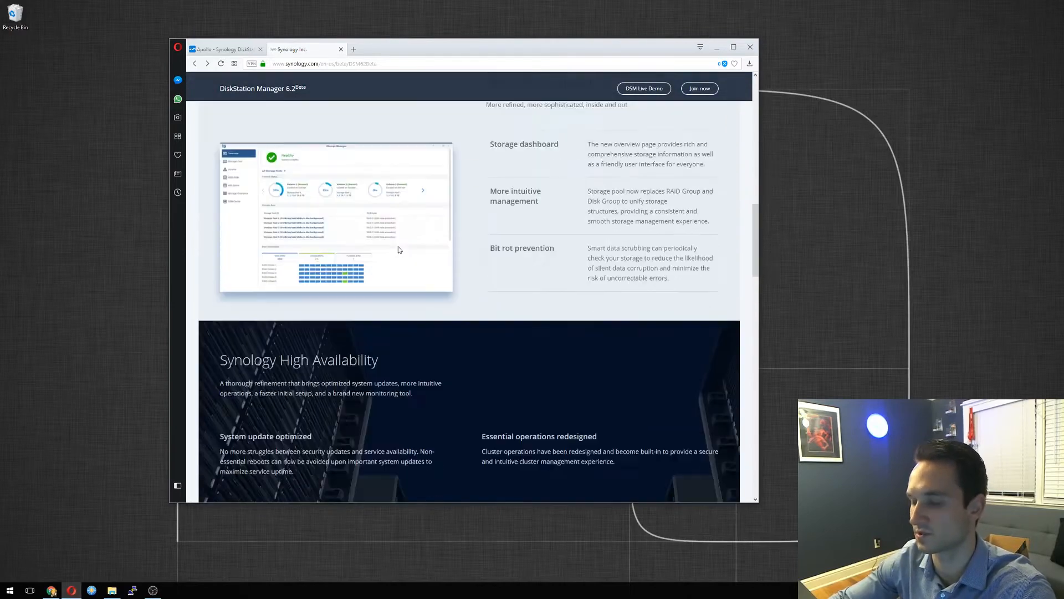
pyautogui.scroll(-3)
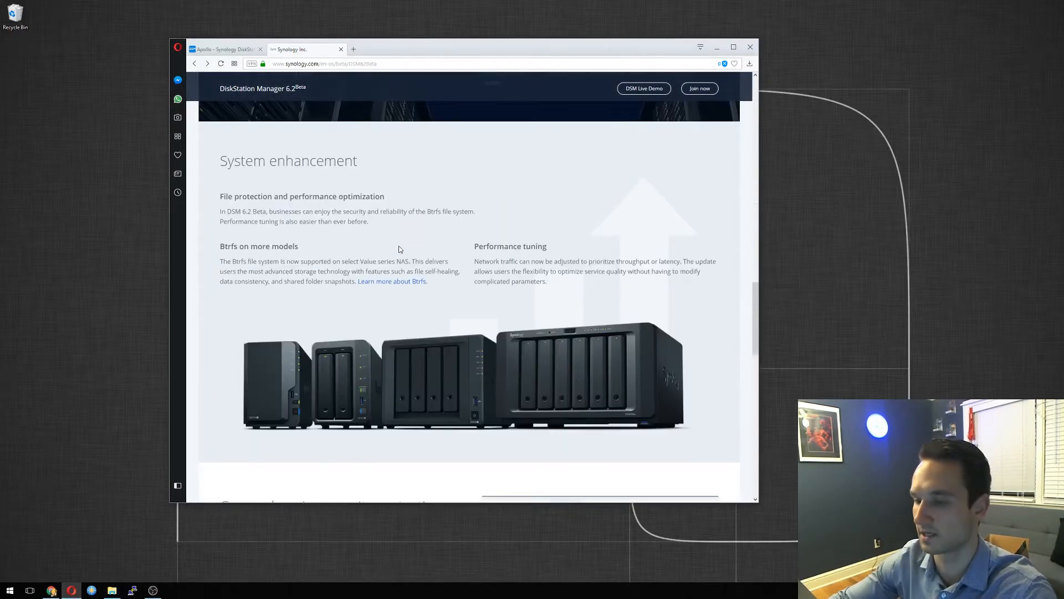
pyautogui.scroll(-3)
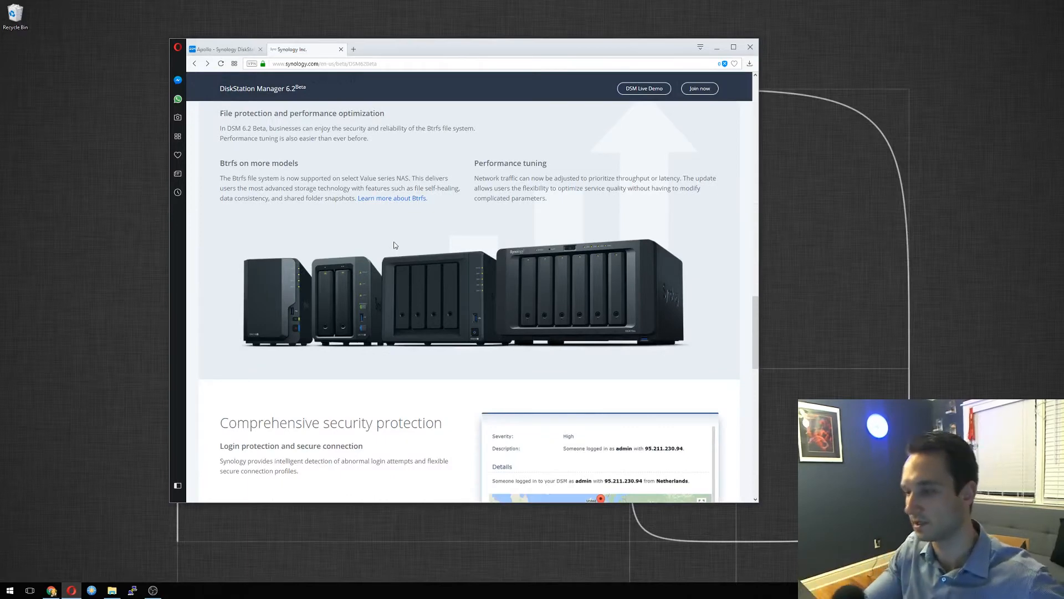
pyautogui.scroll(-3)
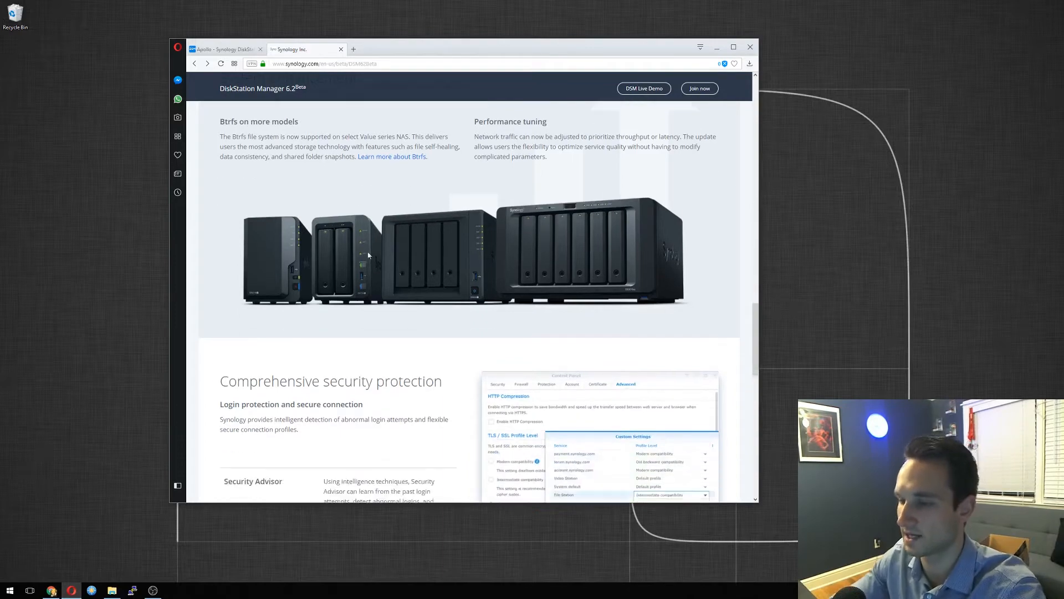
pyautogui.scroll(-3)
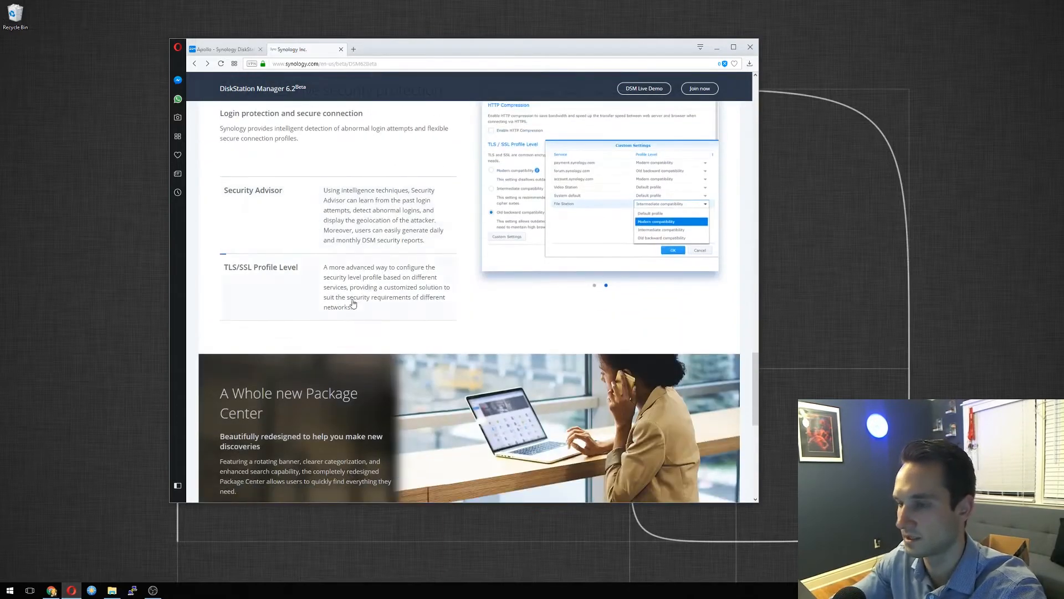
pyautogui.scroll(-3)
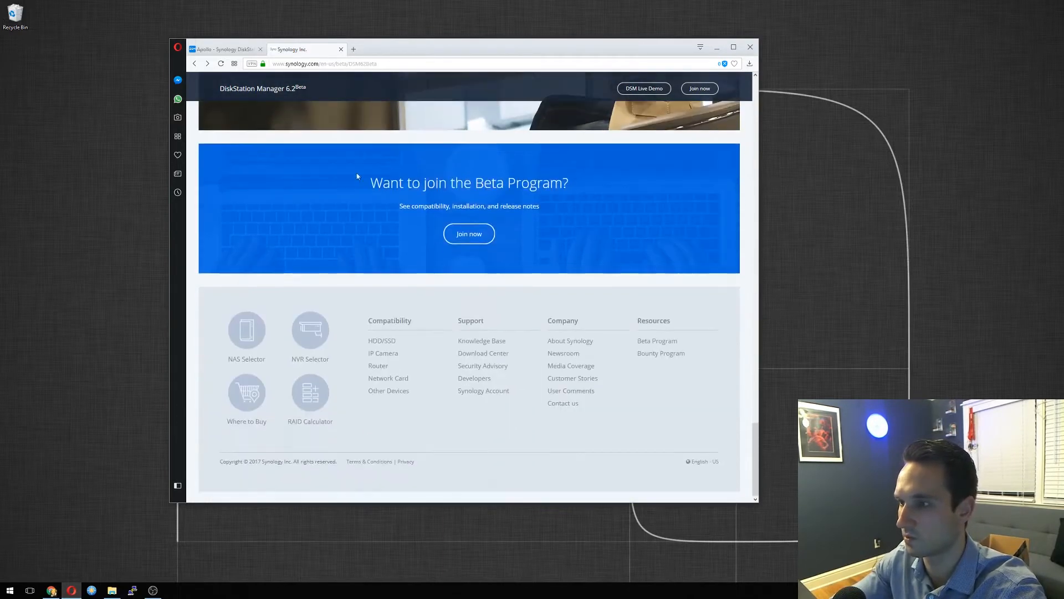
pyautogui.moveTo(468, 234)
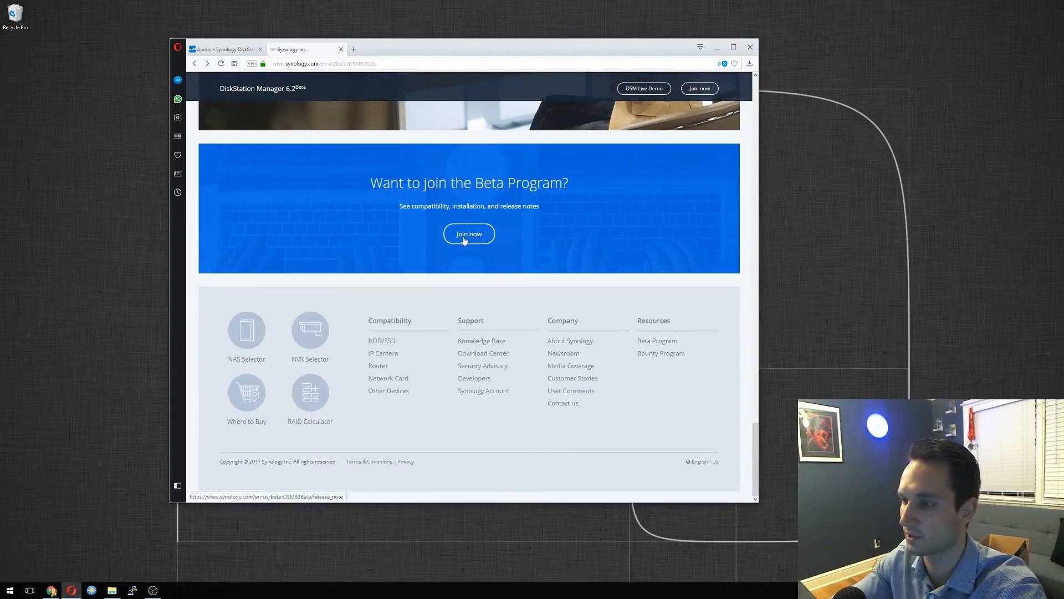
# Step: Join the Beta program and read its Installing DSM steps and Download DSM model list
pyautogui.click(468, 234)
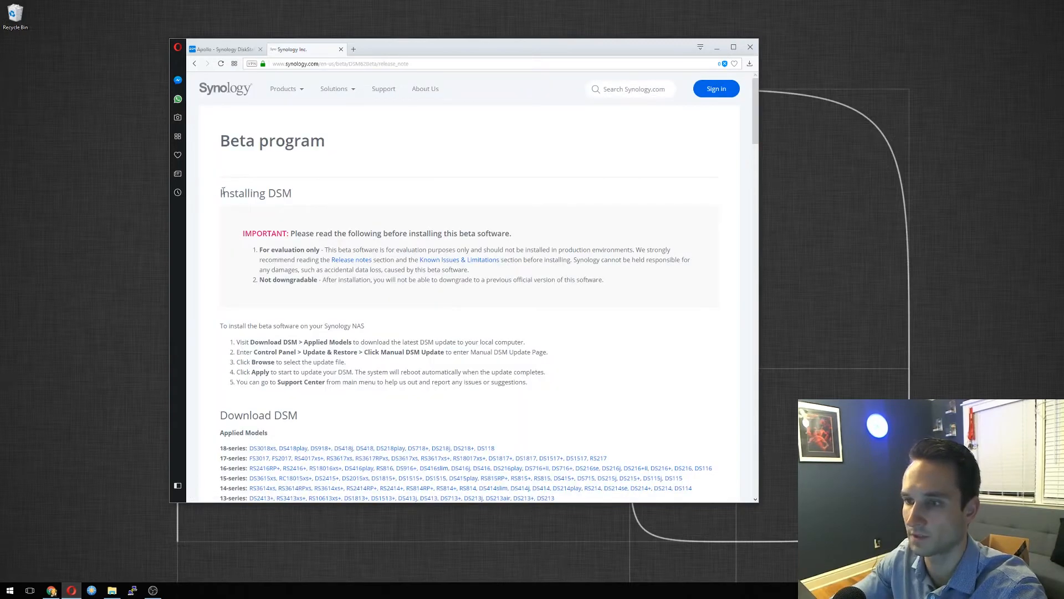
pyautogui.moveTo(213, 191)
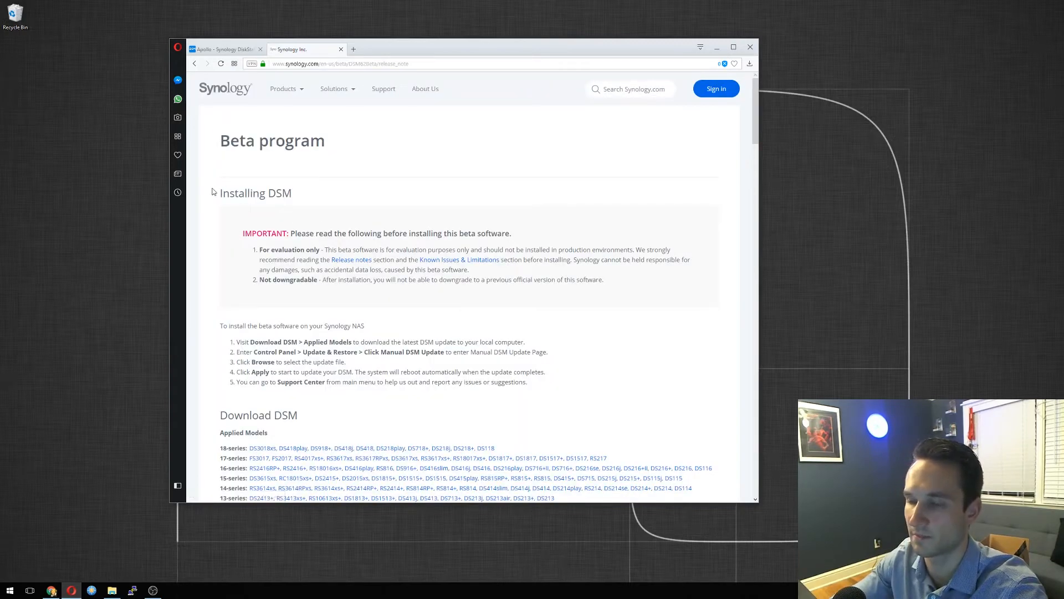
pyautogui.scroll(-3)
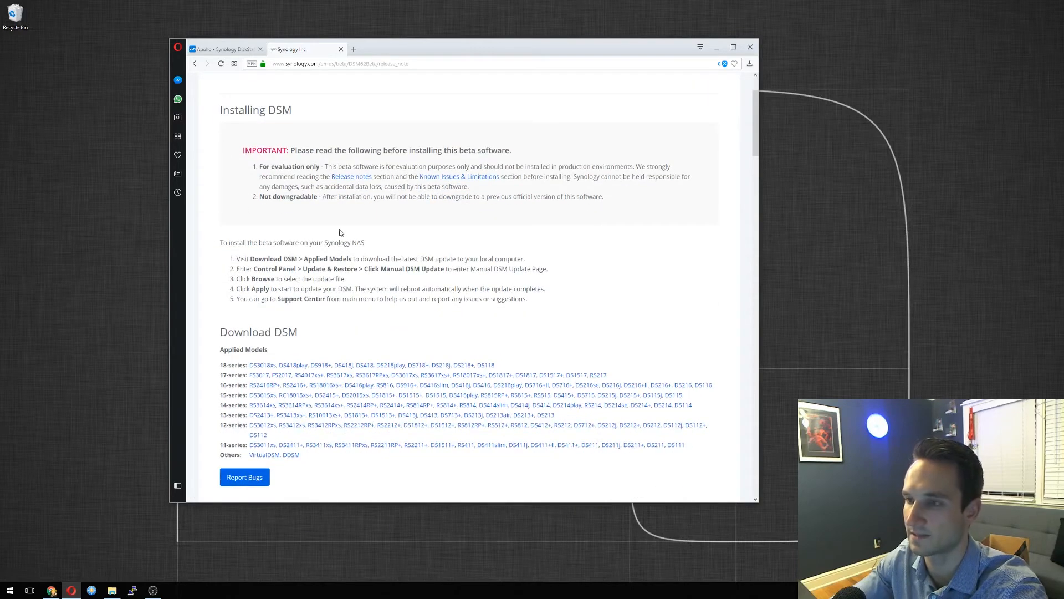
pyautogui.moveTo(262, 317)
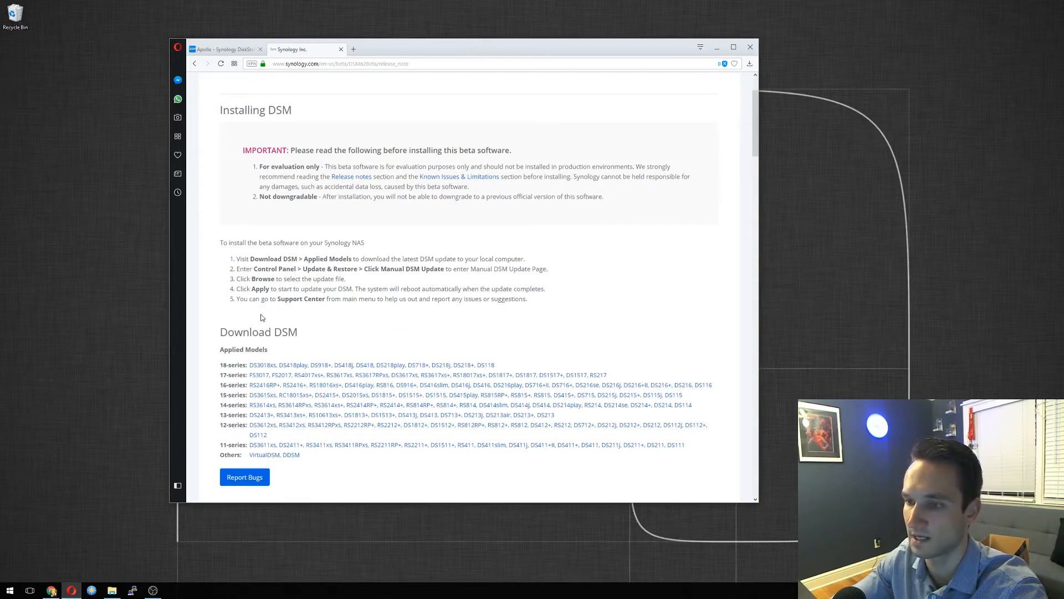
pyautogui.scroll(-3)
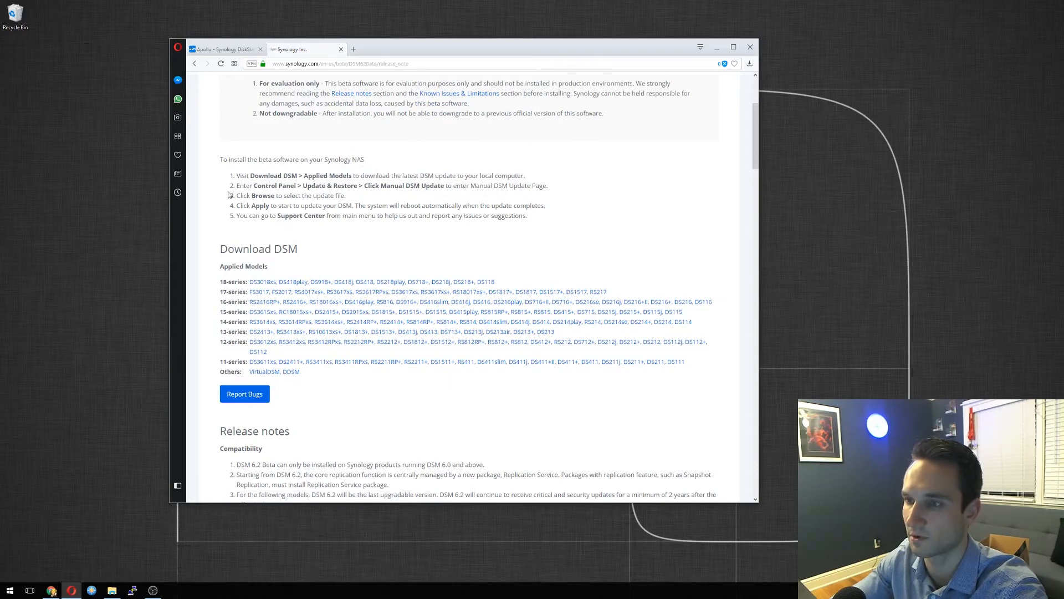
pyautogui.tripleClick(292, 159)
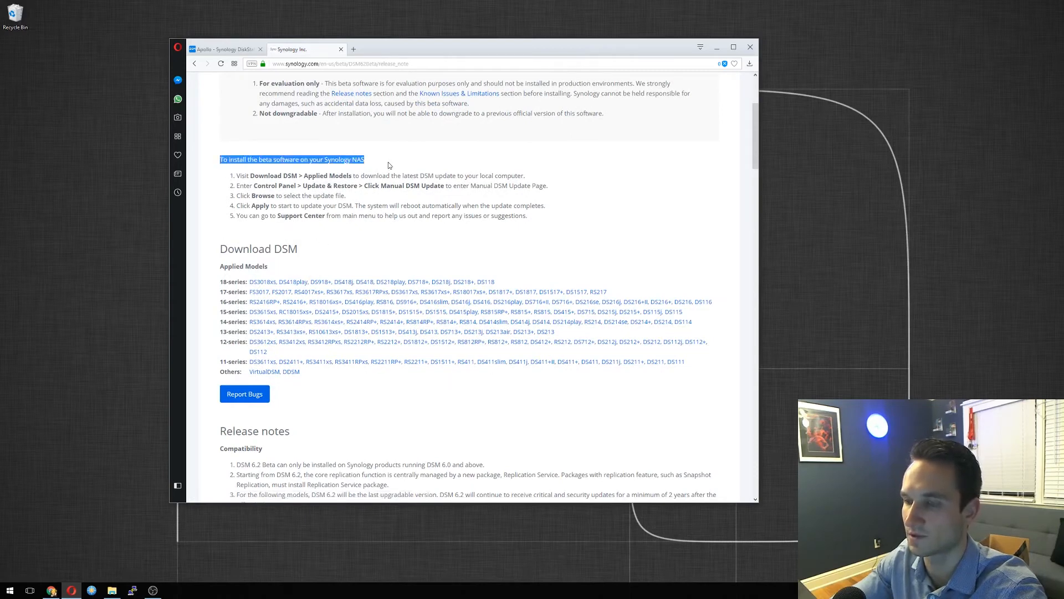
pyautogui.click(307, 232)
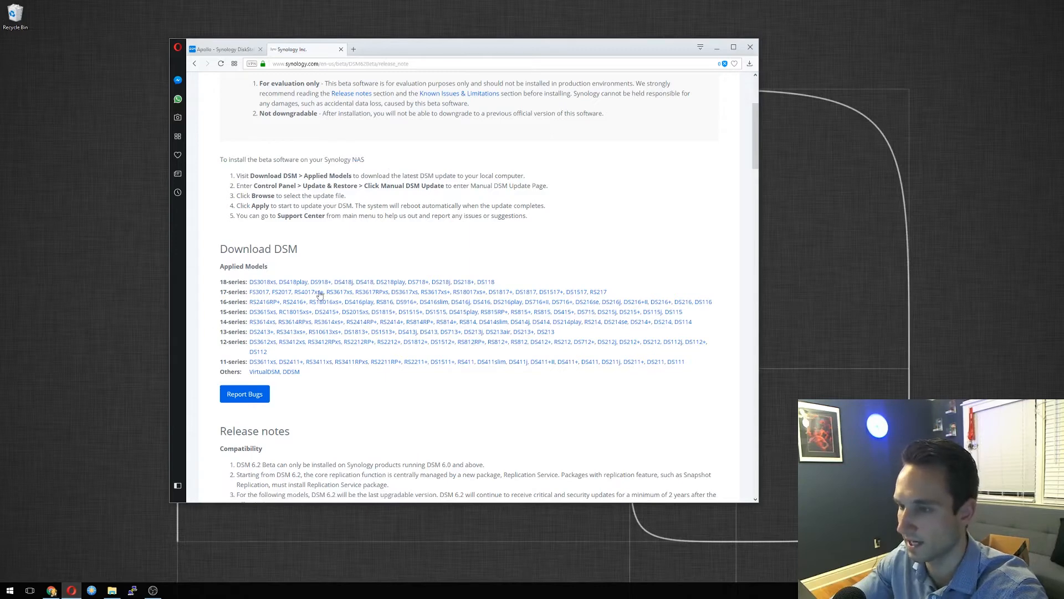
pyautogui.moveTo(539, 246)
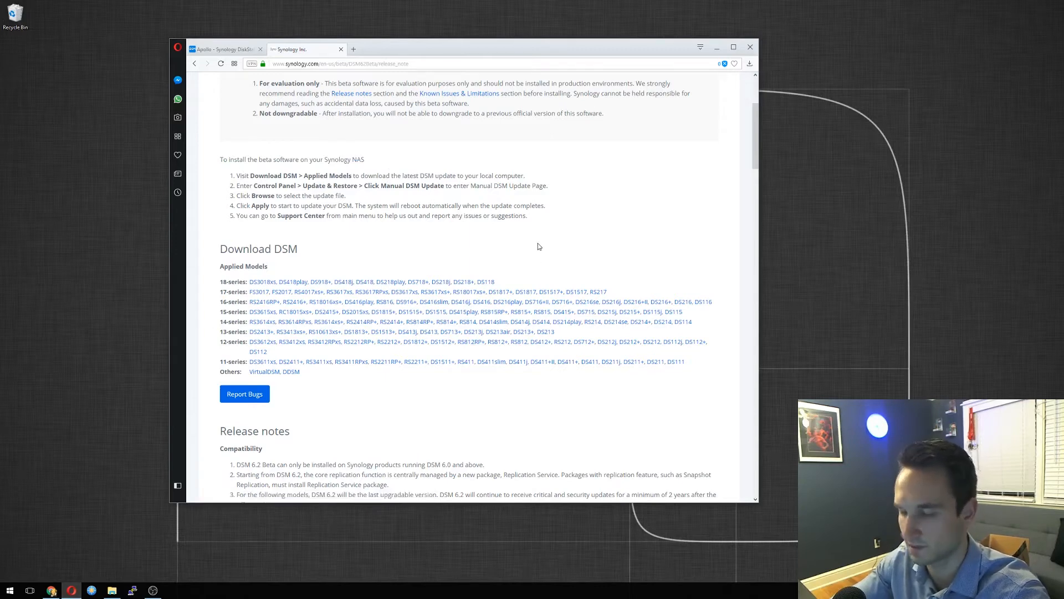
# Step: Find '214' on the page and start downloading the DS214+ beta update file
pyautogui.press('ctrl+f')
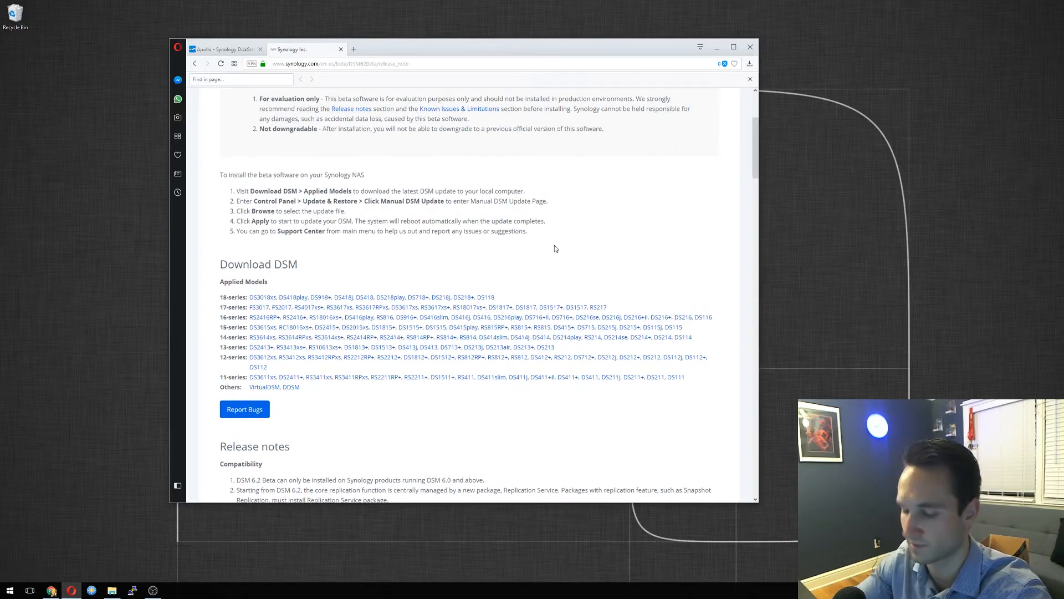
pyautogui.write('214+')
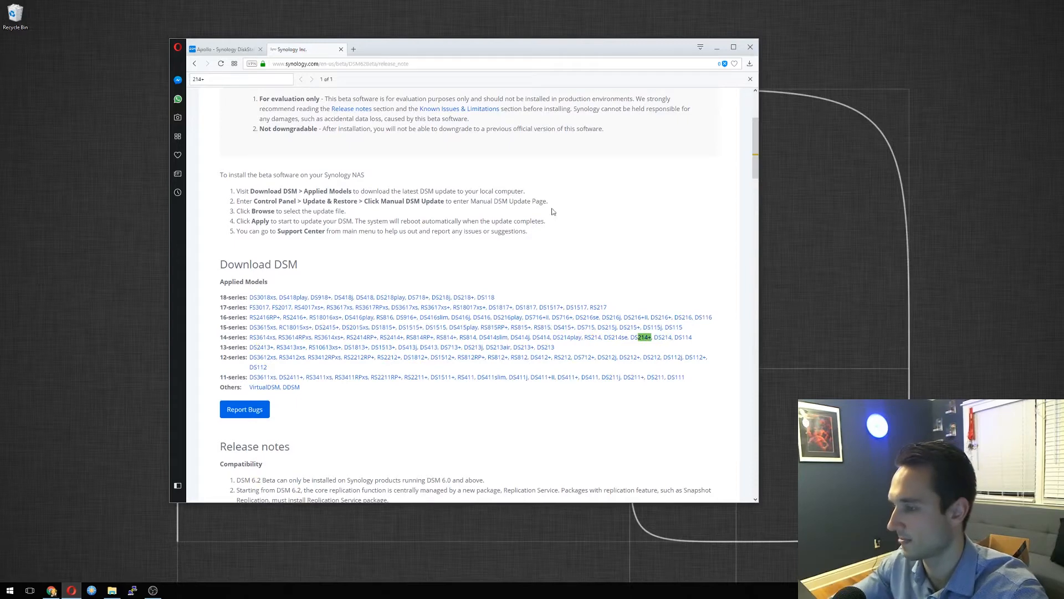
pyautogui.moveTo(643, 337)
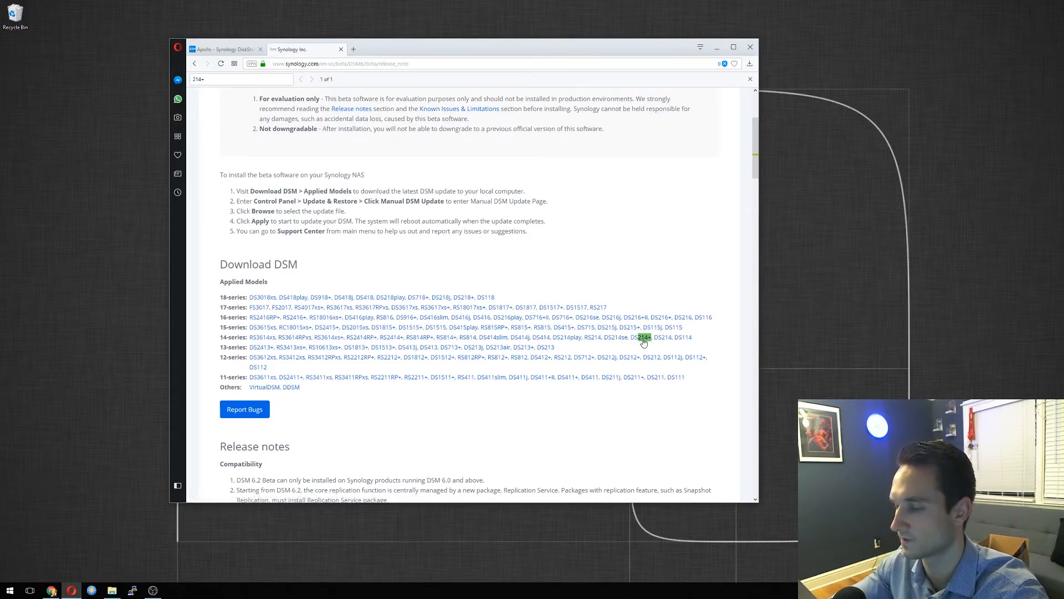
pyautogui.click(644, 336)
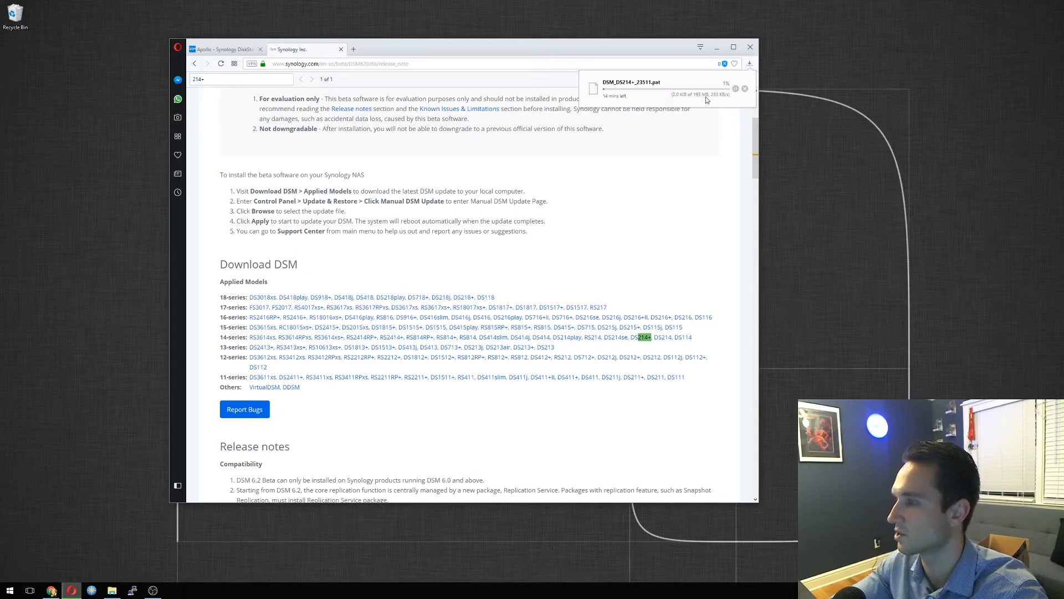
pyautogui.moveTo(616, 176)
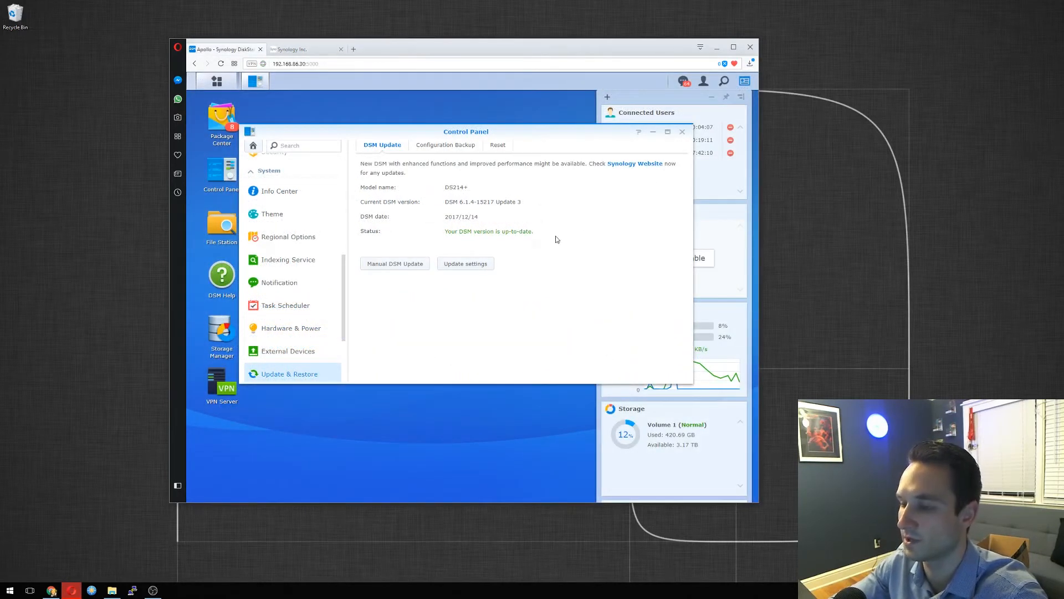
pyautogui.moveTo(402, 267)
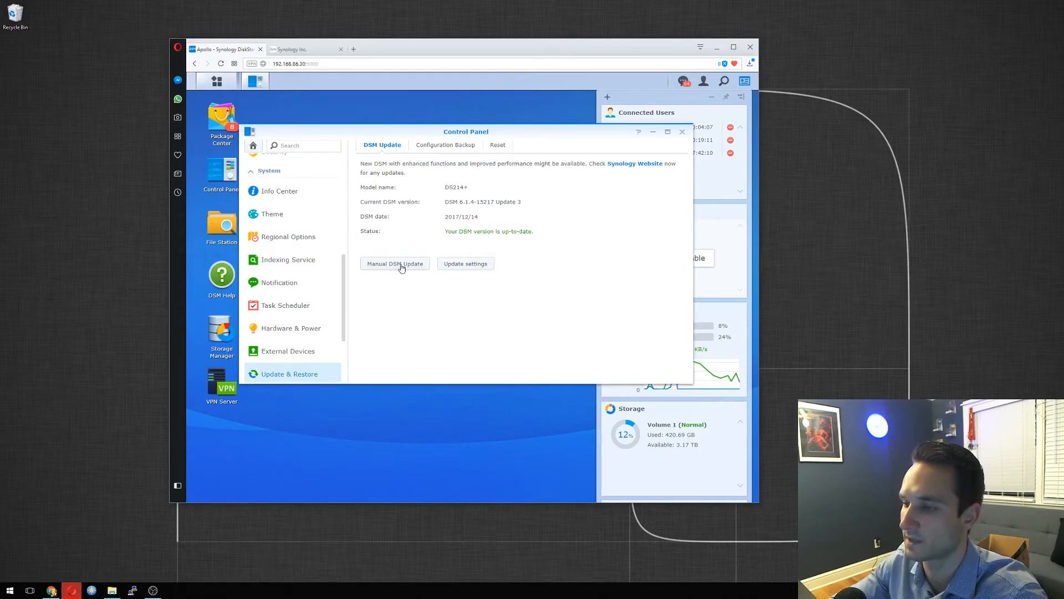
# Step: Choose DSM_DS214+_23511.pat from Downloads as the Manual DSM Update file
pyautogui.click(395, 263)
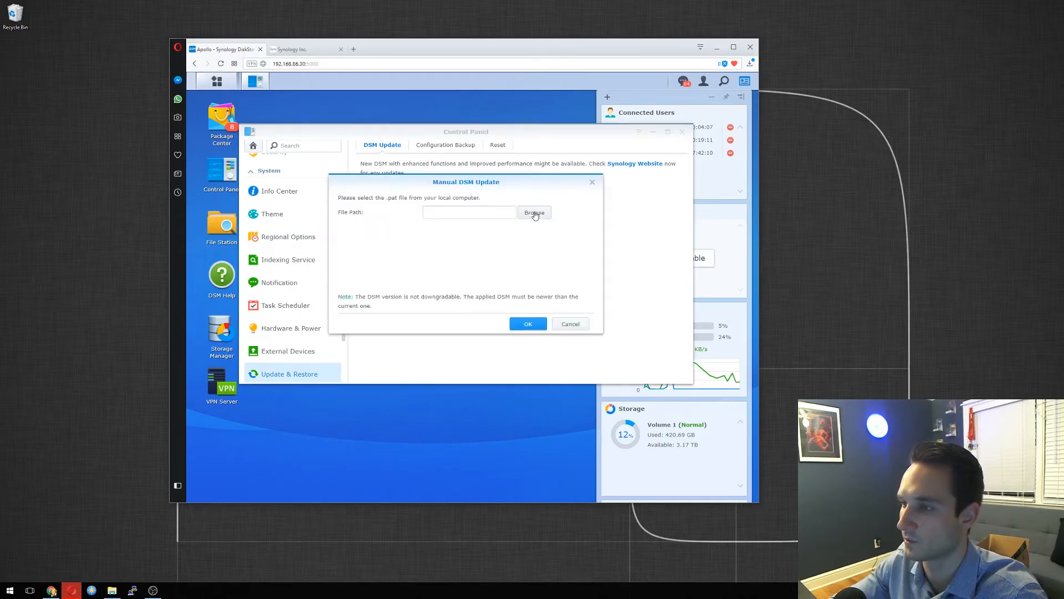
pyautogui.click(534, 213)
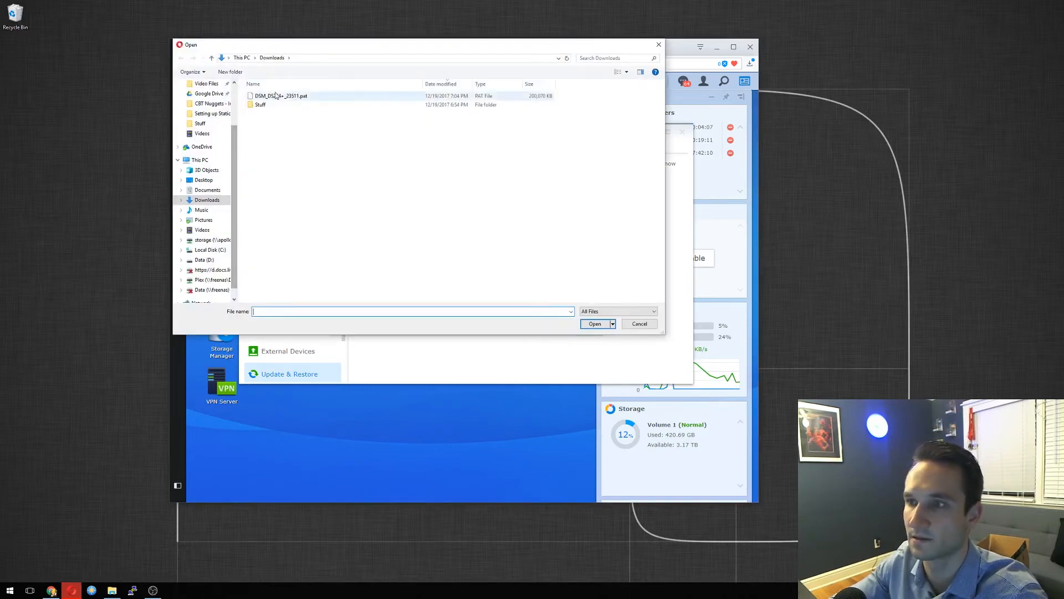
pyautogui.click(278, 95)
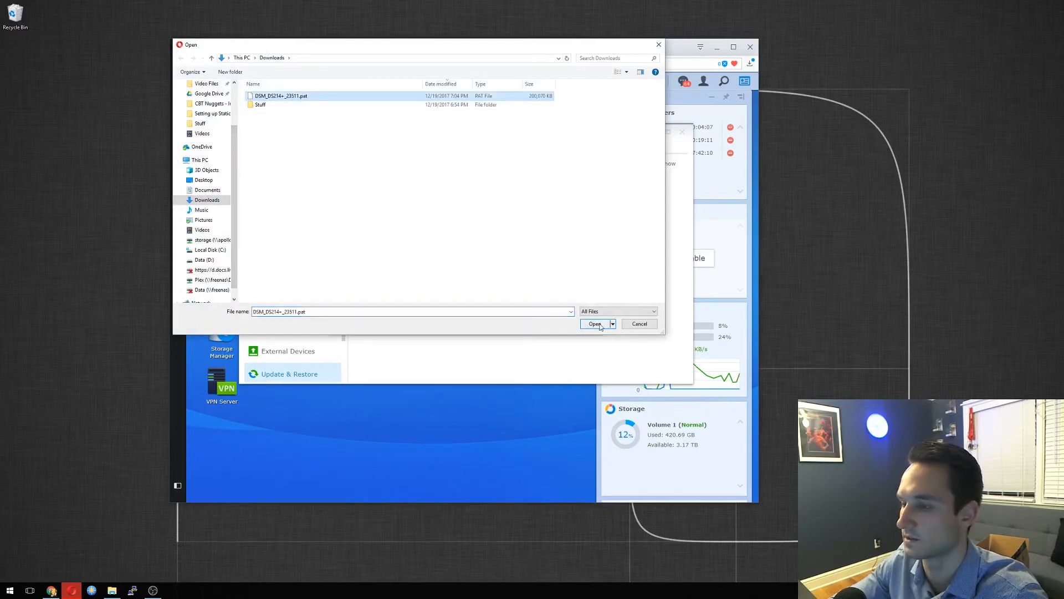
pyautogui.click(594, 324)
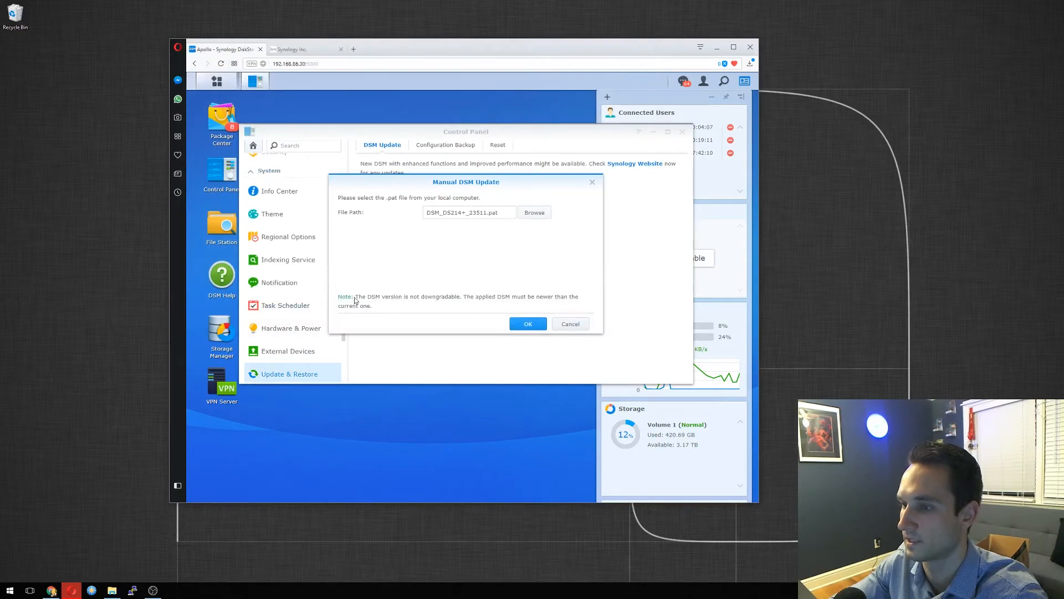
pyautogui.moveTo(472, 304)
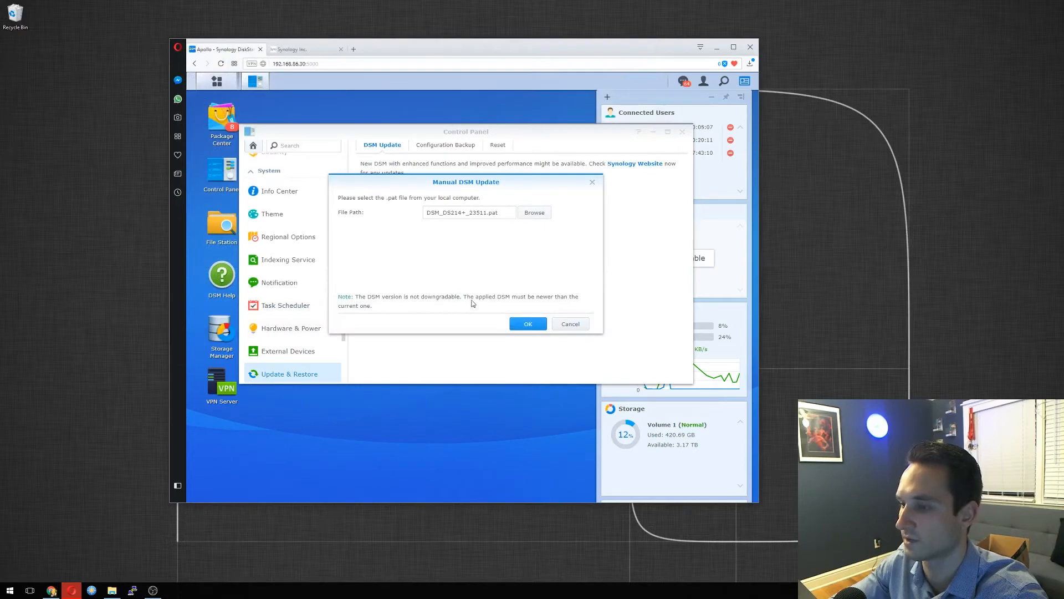
pyautogui.moveTo(388, 318)
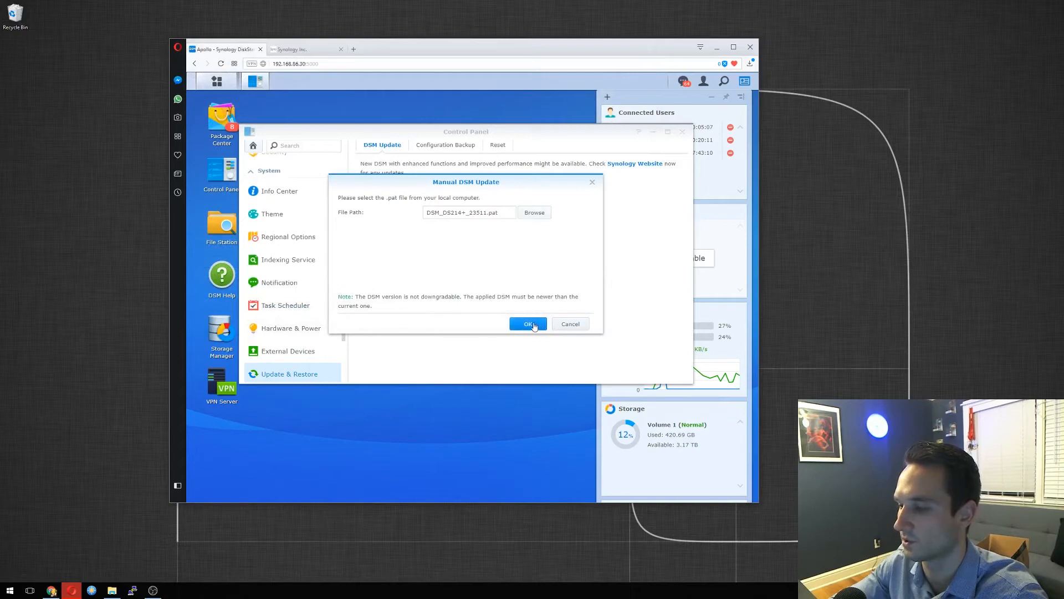
# Step: Upload the update file to the NAS until the installation confirmation warning appears
pyautogui.click(528, 323)
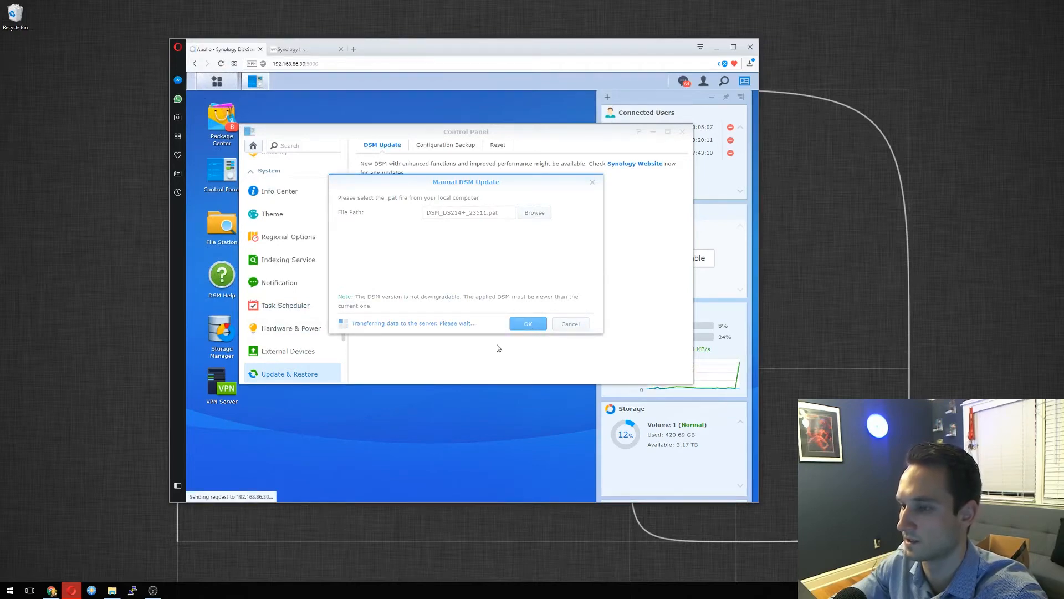
pyautogui.moveTo(418, 331)
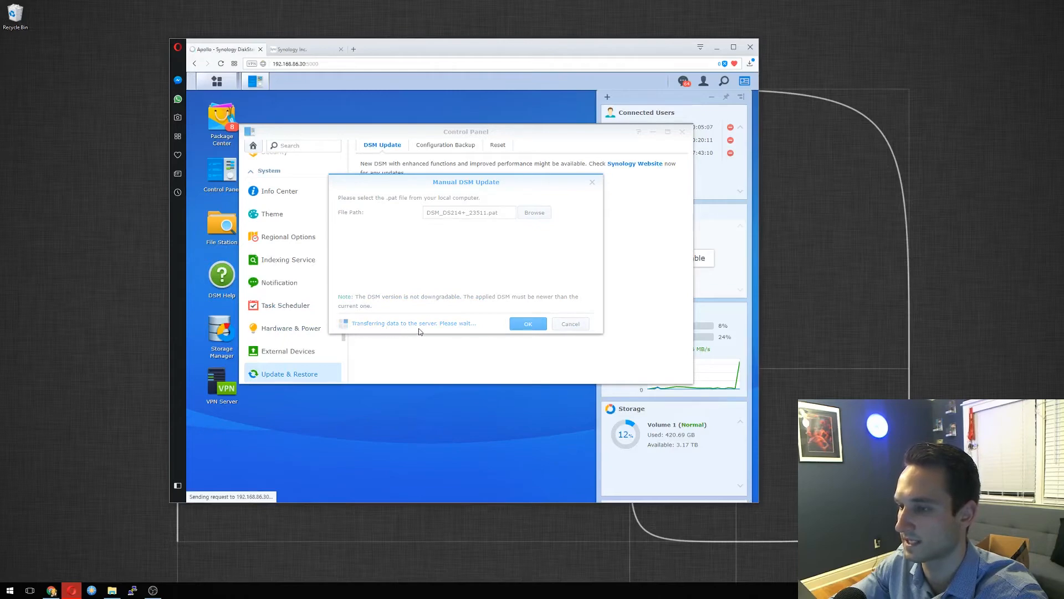
pyautogui.moveTo(474, 319)
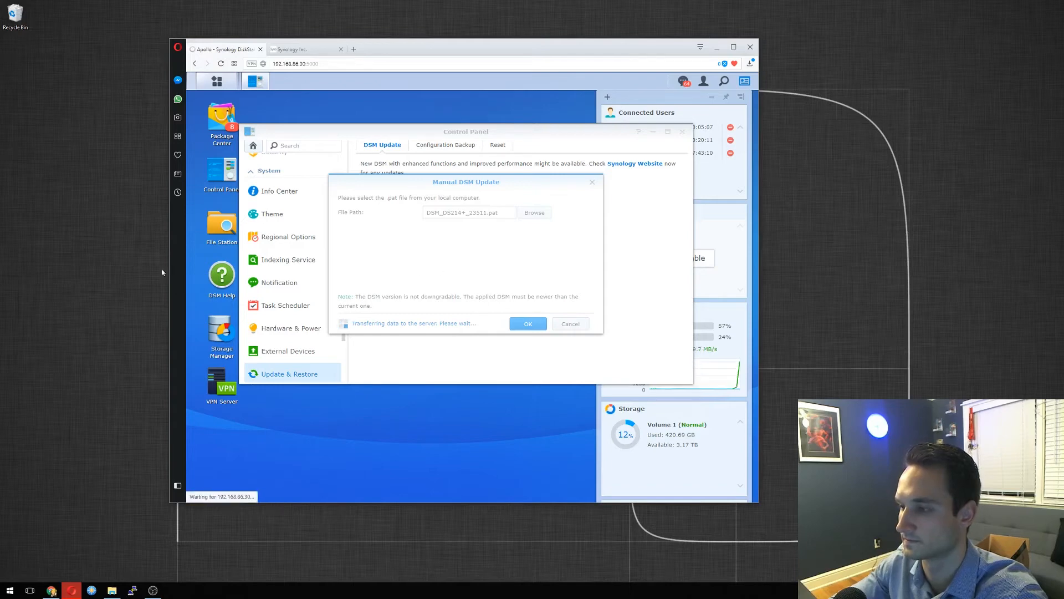
pyautogui.click(527, 323)
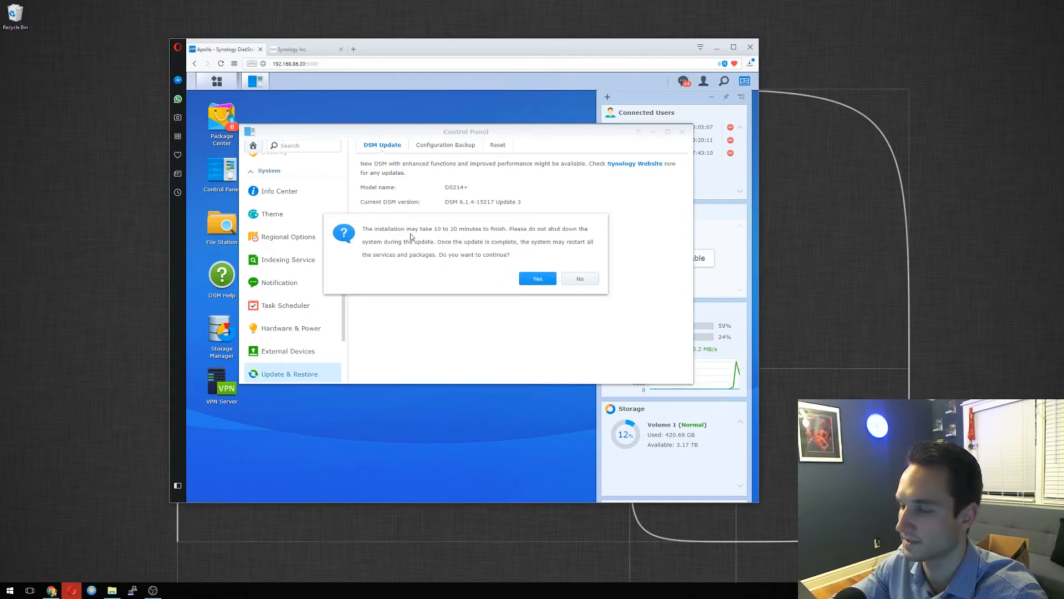
pyautogui.moveTo(524, 234)
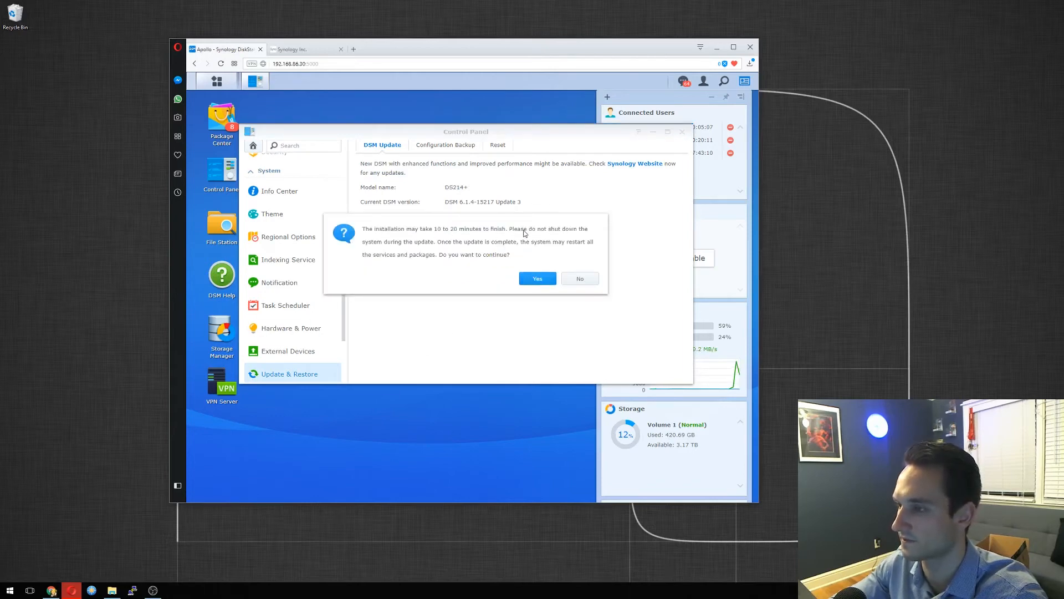
pyautogui.moveTo(505, 250)
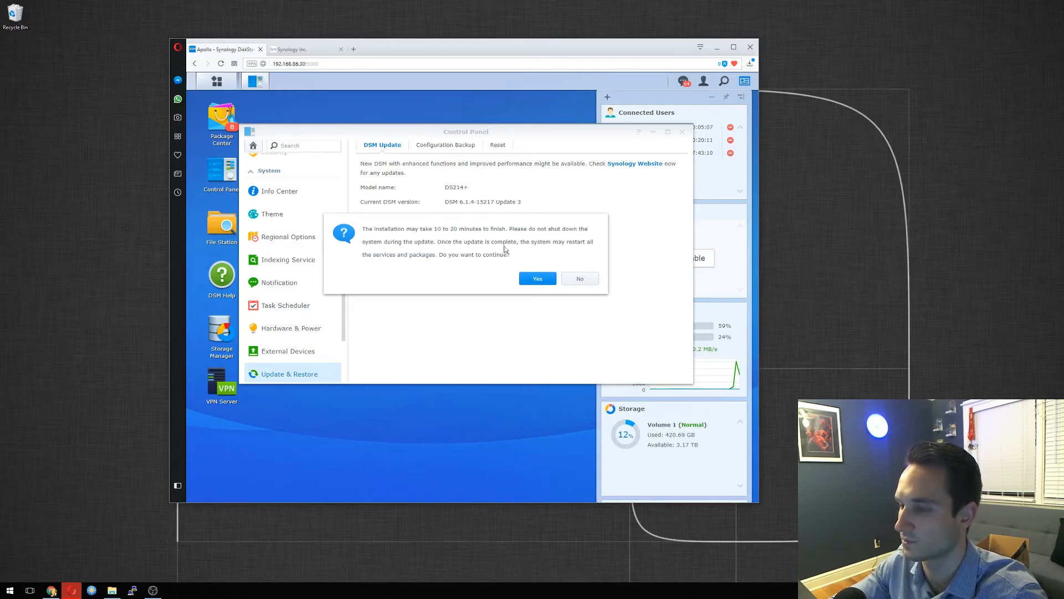
pyautogui.moveTo(490, 264)
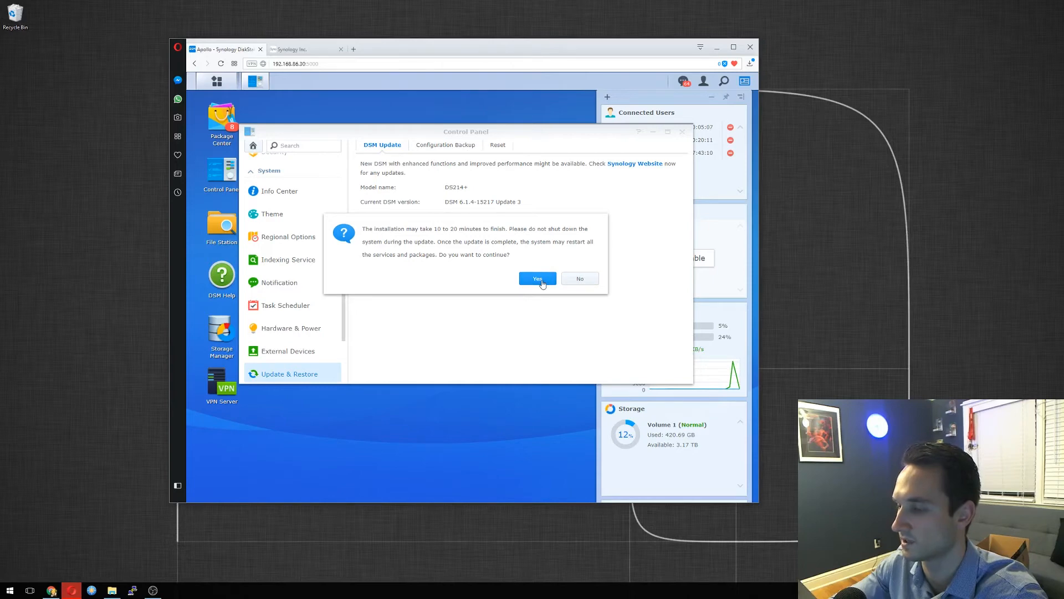
# Step: Confirm installing the DSM update and let the progress screen start
pyautogui.click(537, 278)
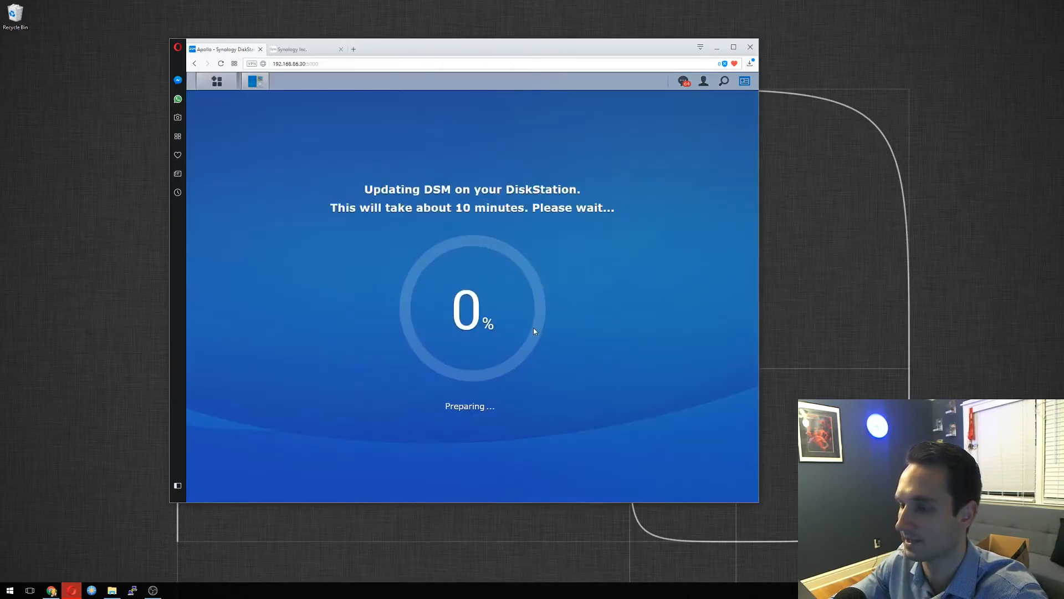
pyautogui.moveTo(526, 325)
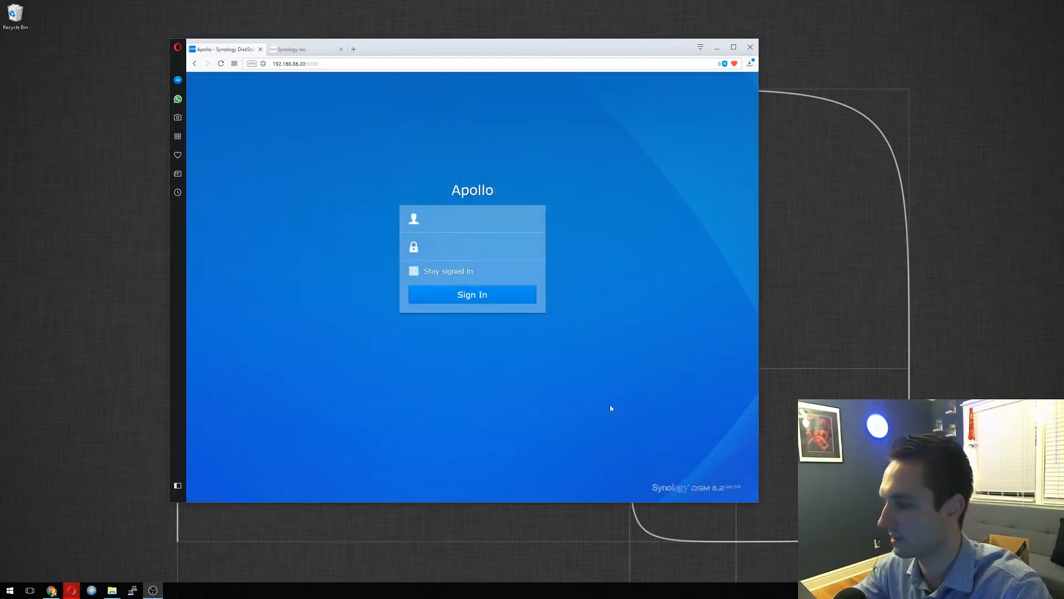
pyautogui.moveTo(655, 491)
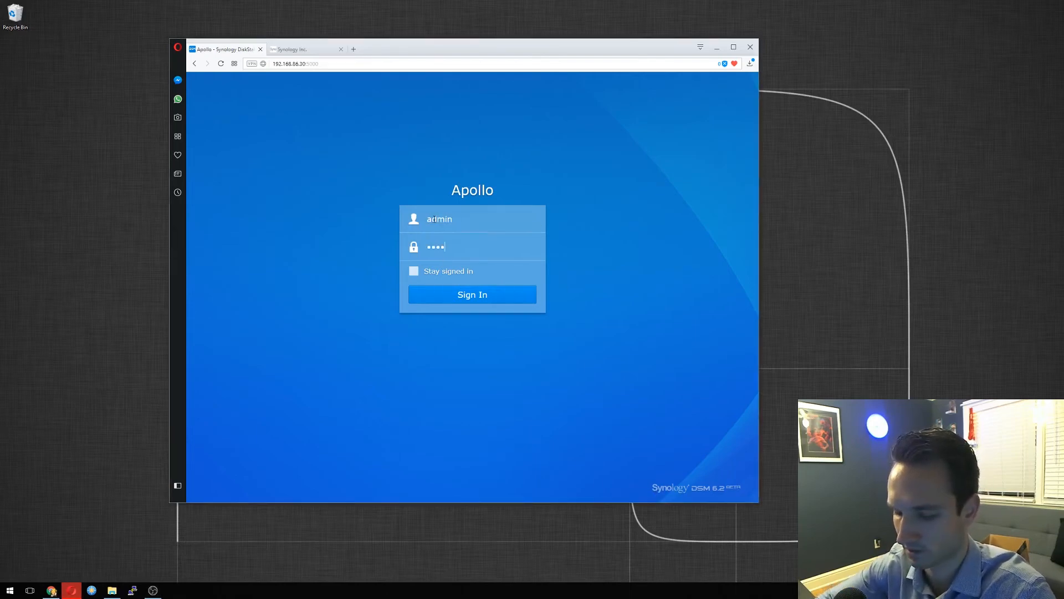
# Step: Enter the password and sign in to the updated Apollo DiskStation
pyautogui.write('password')
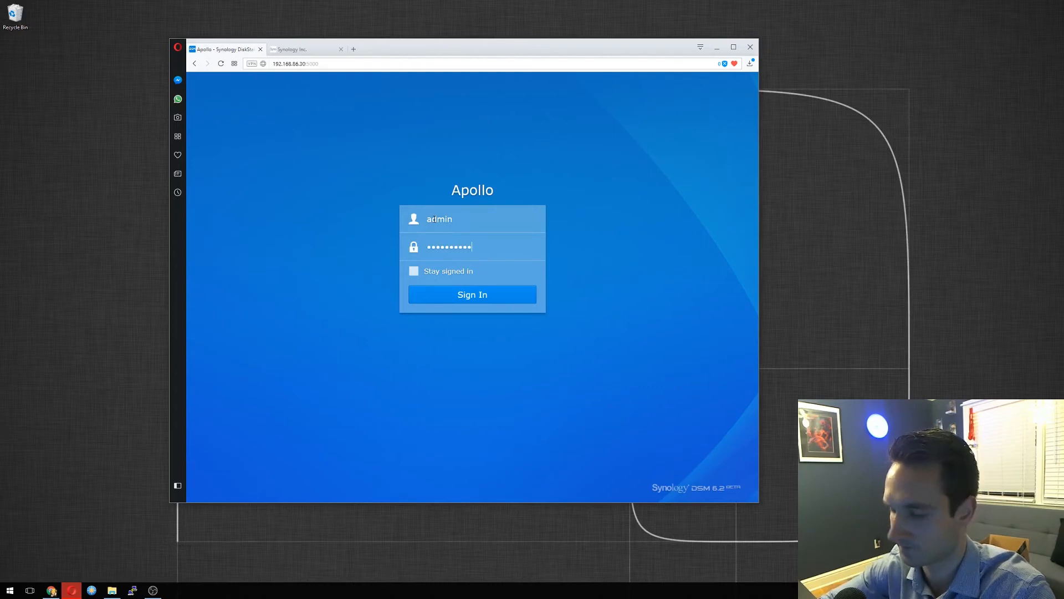
pyautogui.click(472, 294)
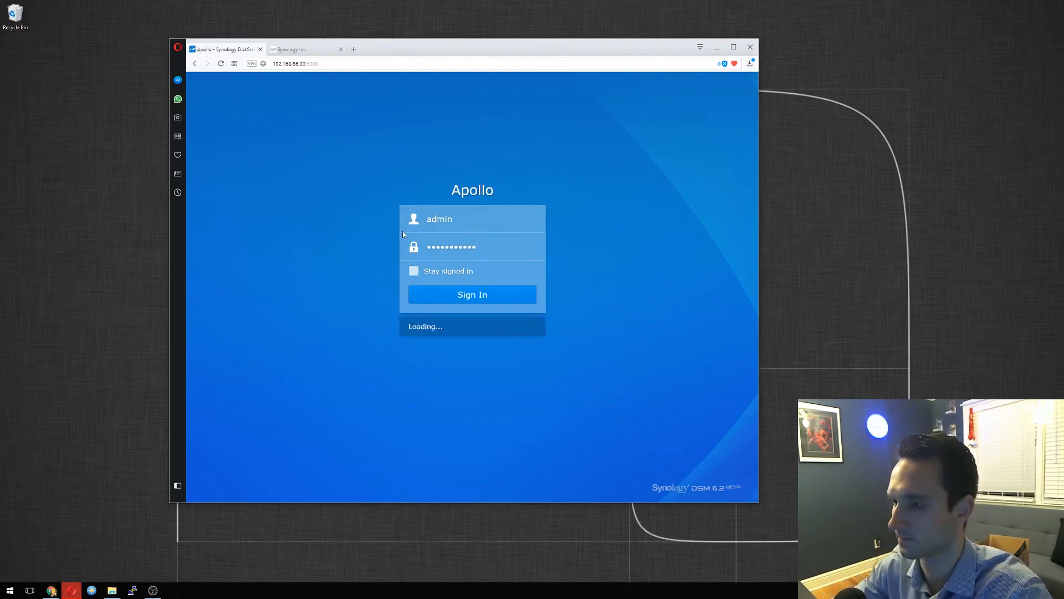
pyautogui.click(472, 294)
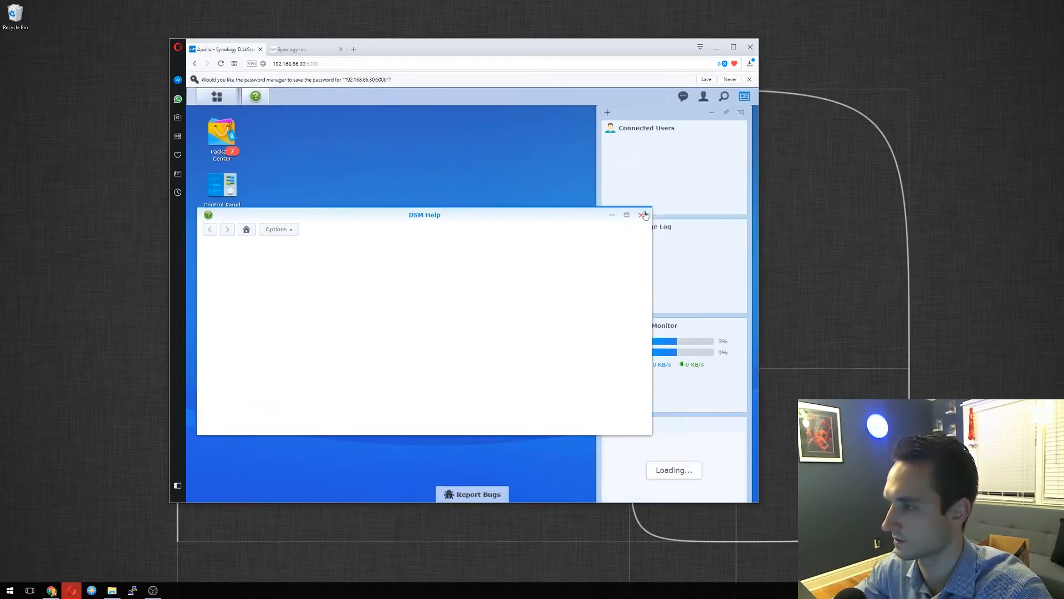
# Step: Close DSM Help, view the Report Bugs beta feedback form in Support Center, then close it
pyautogui.click(643, 214)
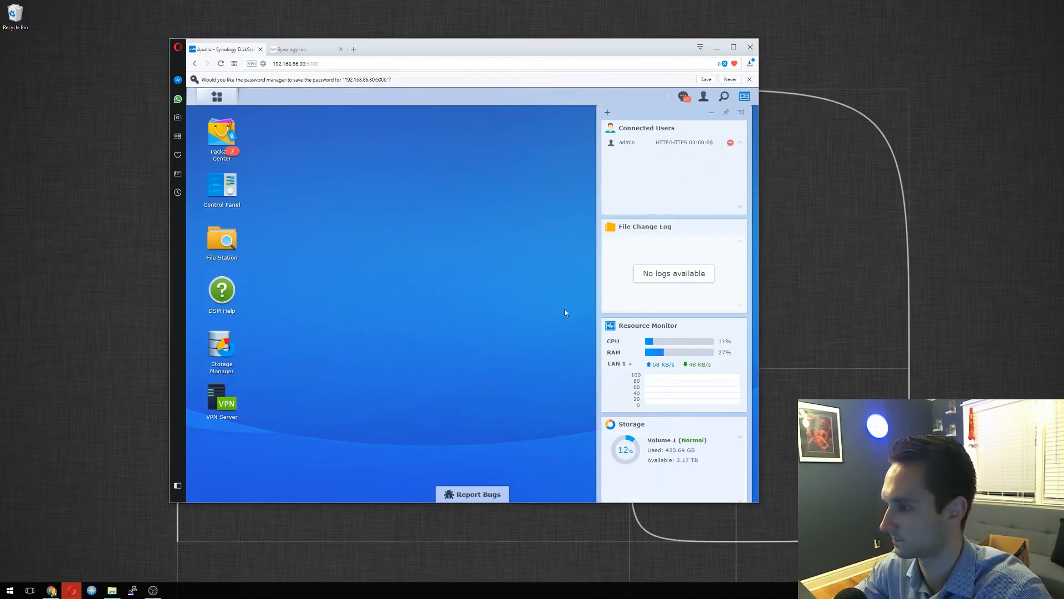
pyautogui.moveTo(623, 449)
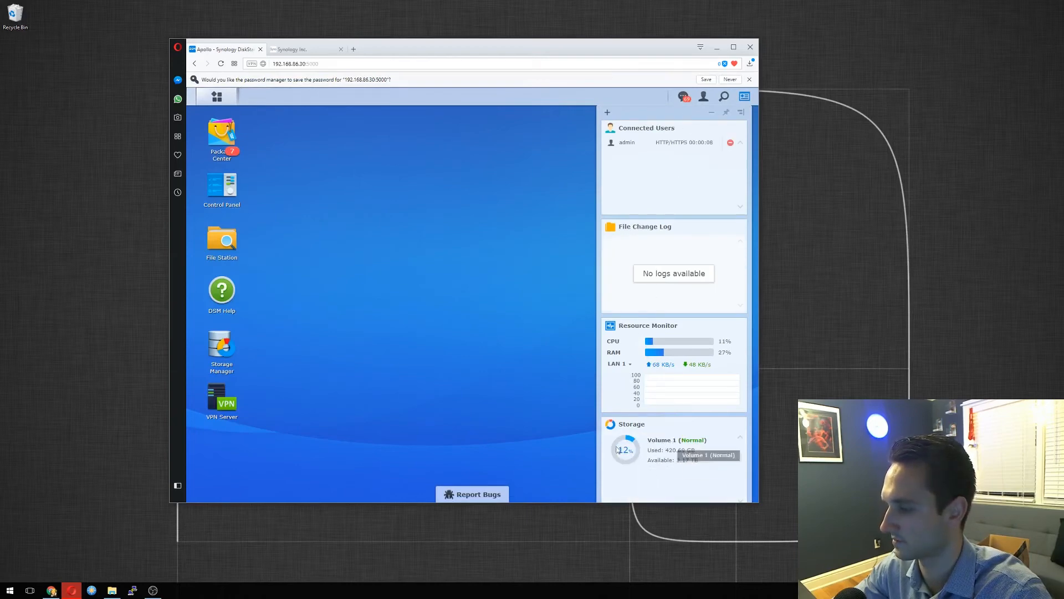
pyautogui.moveTo(472, 494)
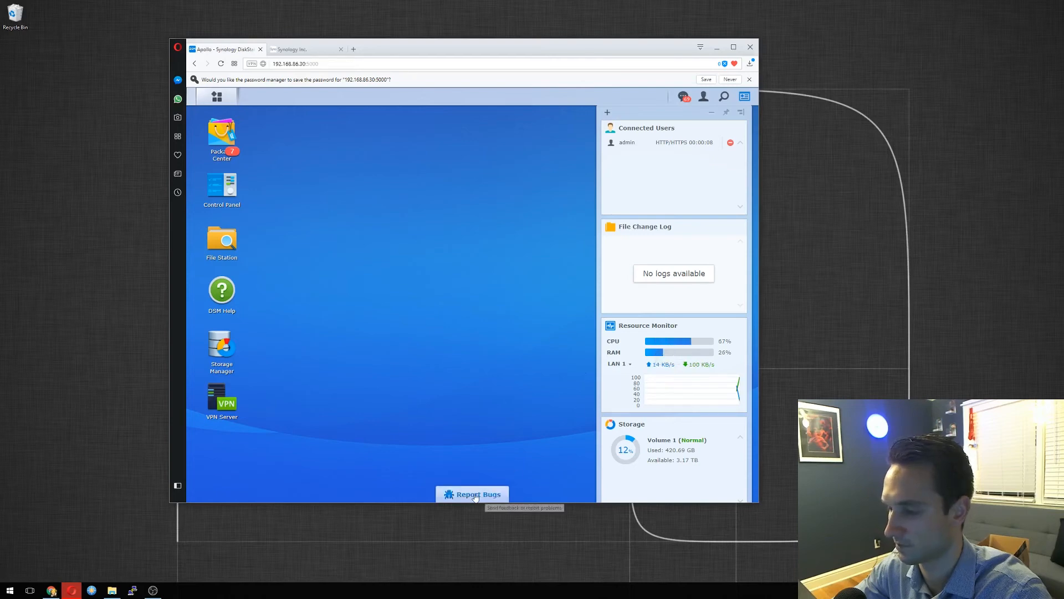
pyautogui.click(472, 494)
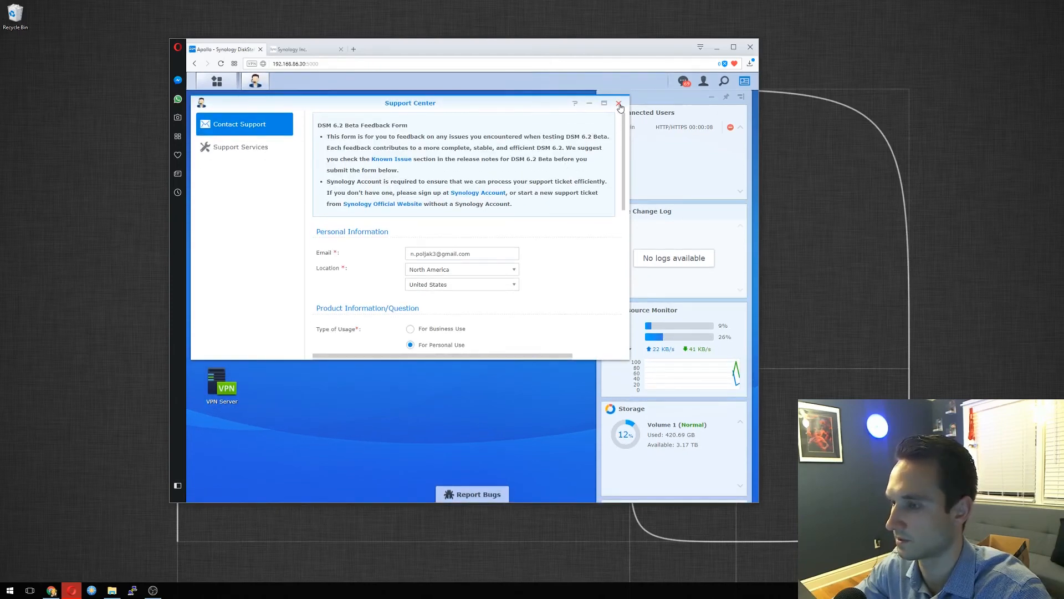
pyautogui.click(619, 102)
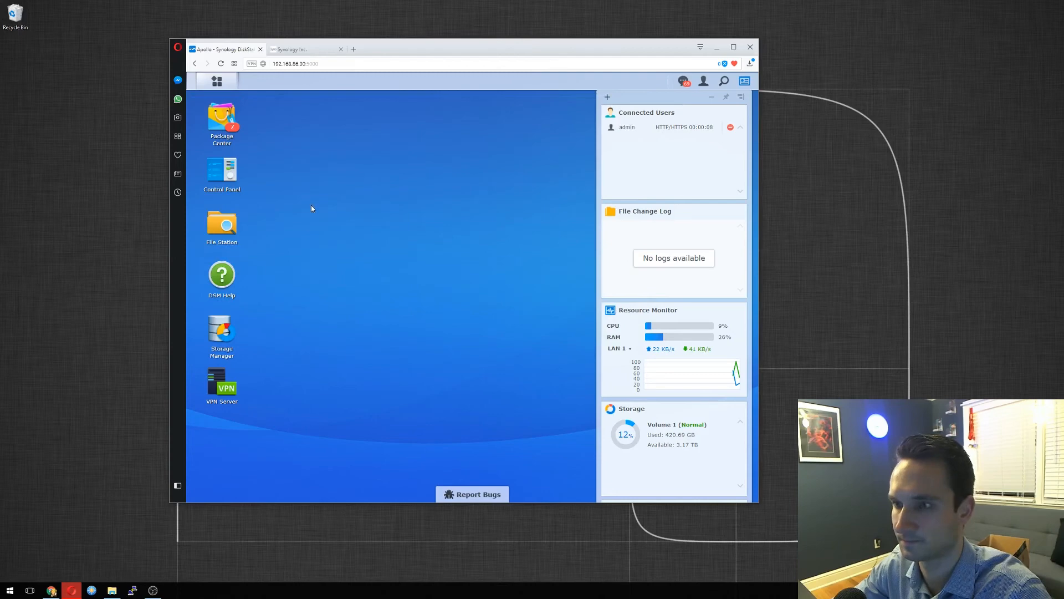
# Step: View all apps in the Main Menu and launch Package Center with packages needing attention
pyautogui.click(217, 81)
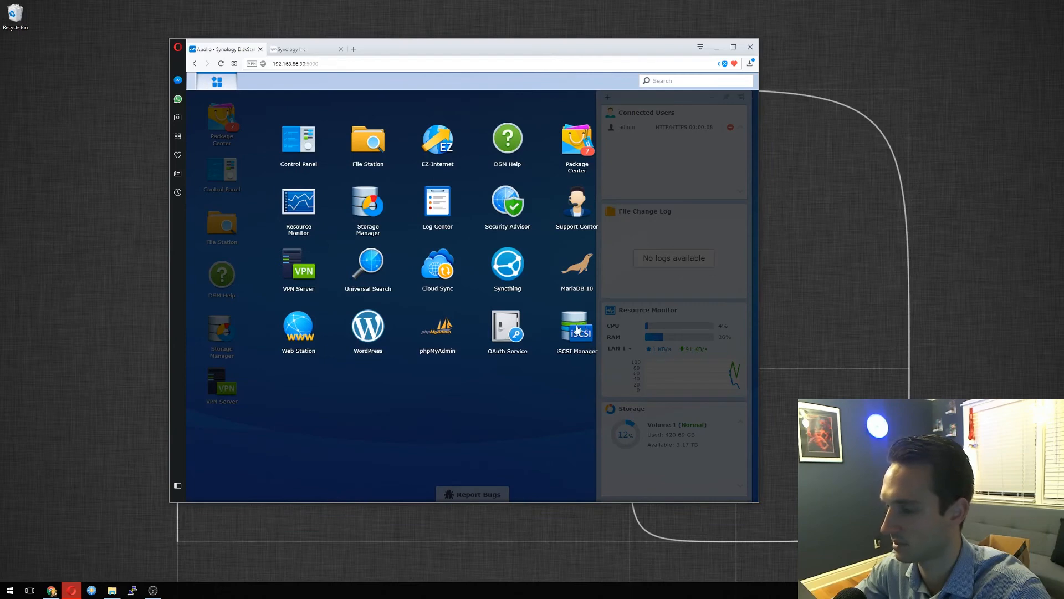
pyautogui.moveTo(508, 332)
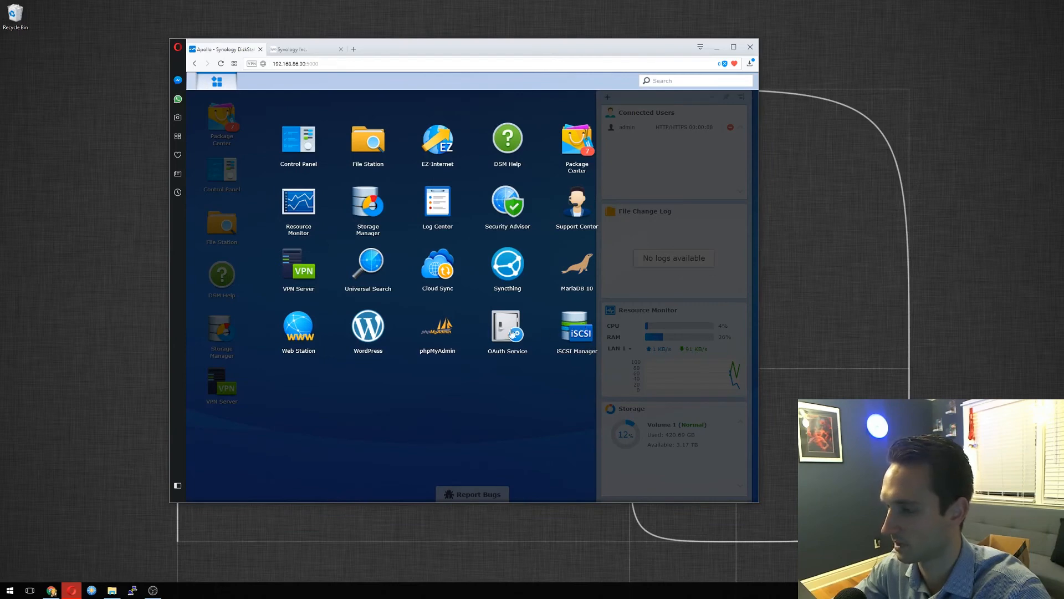
pyautogui.moveTo(482, 373)
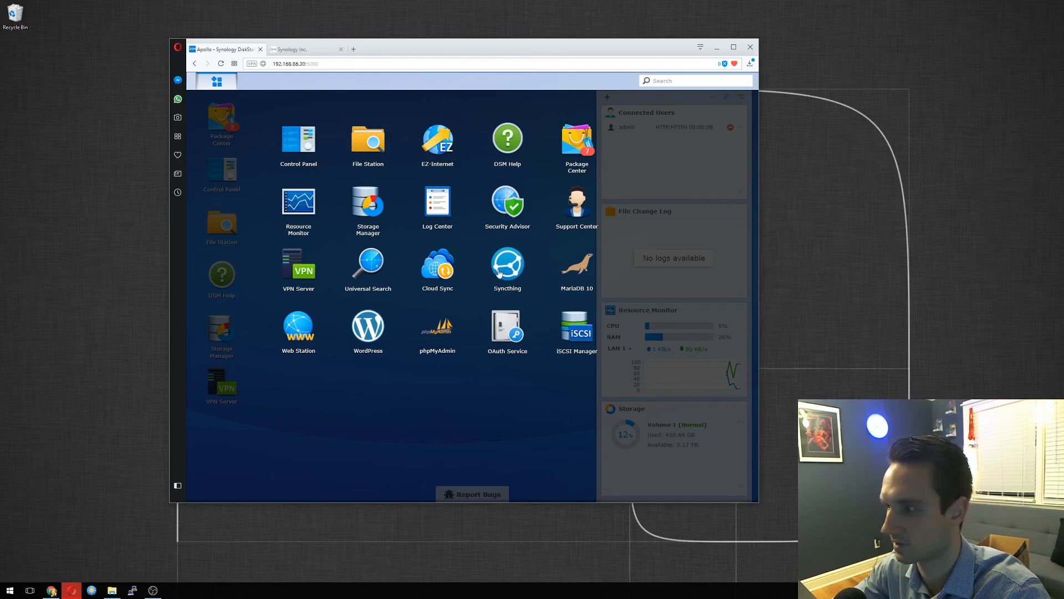
pyautogui.moveTo(560, 379)
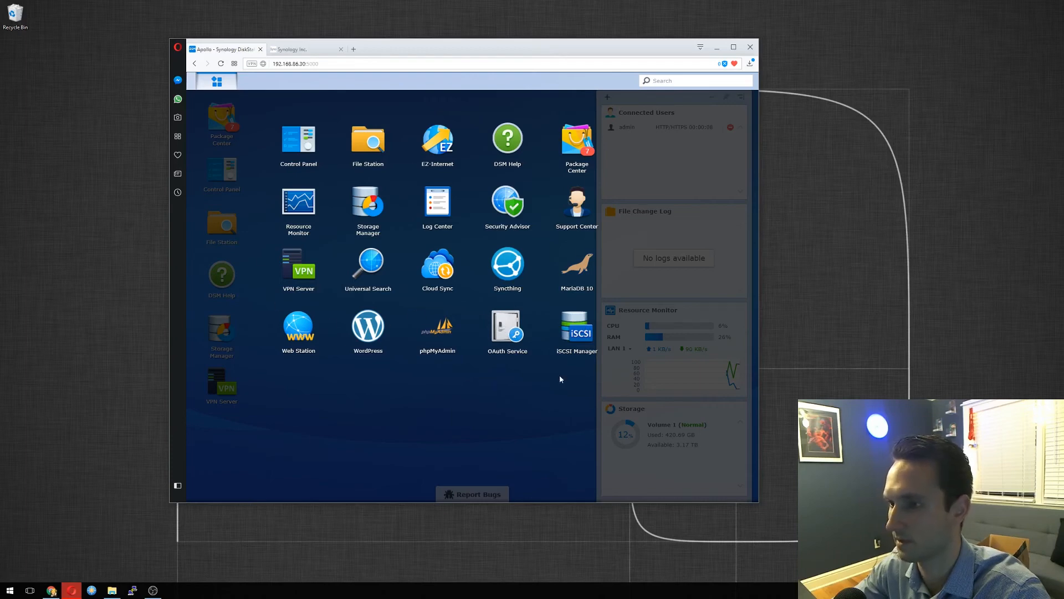
pyautogui.click(576, 141)
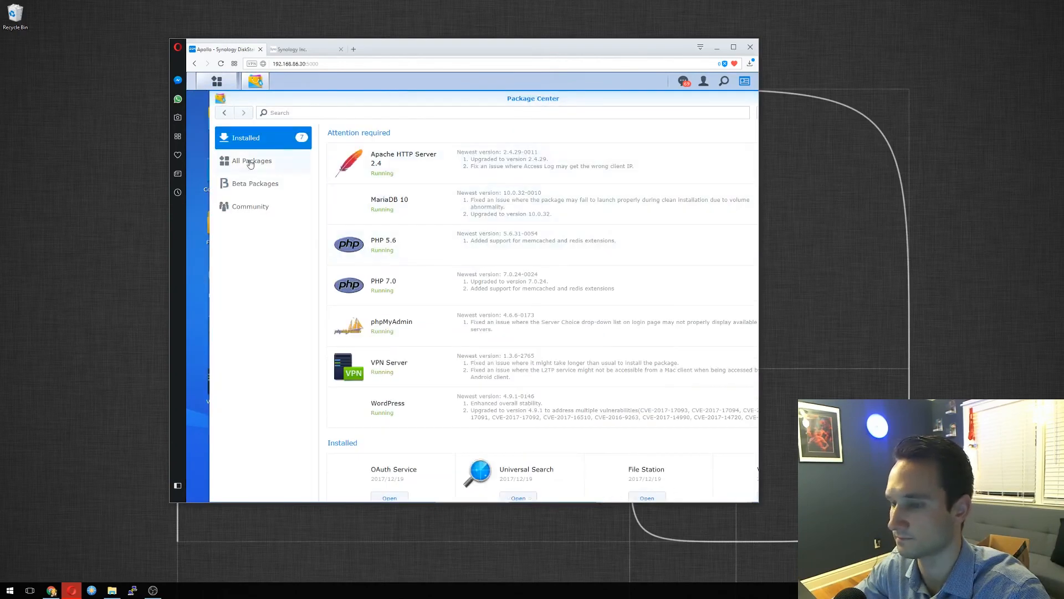
# Step: Switch Package Center to the Beta Packages catalog listing Directory Server, Drive, Moments and Office
pyautogui.click(256, 183)
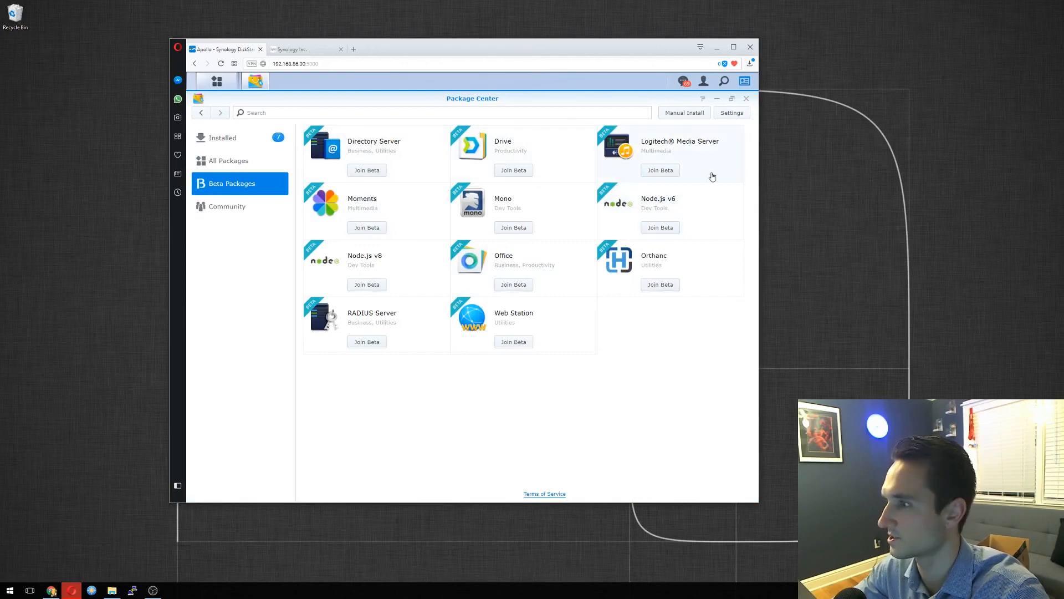
pyautogui.moveTo(327, 336)
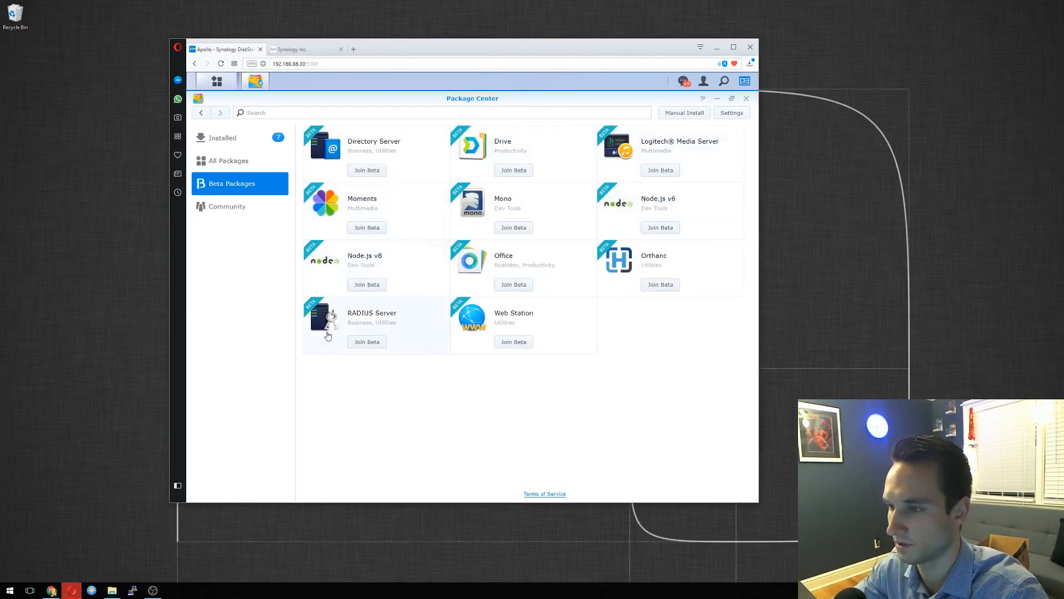
pyautogui.moveTo(518, 322)
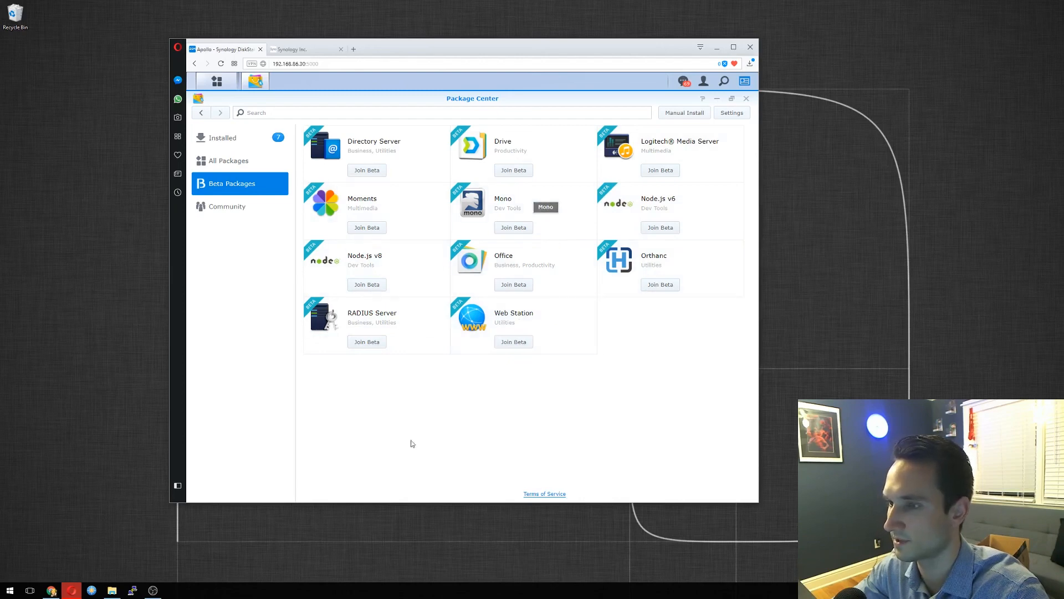
pyautogui.moveTo(398, 441)
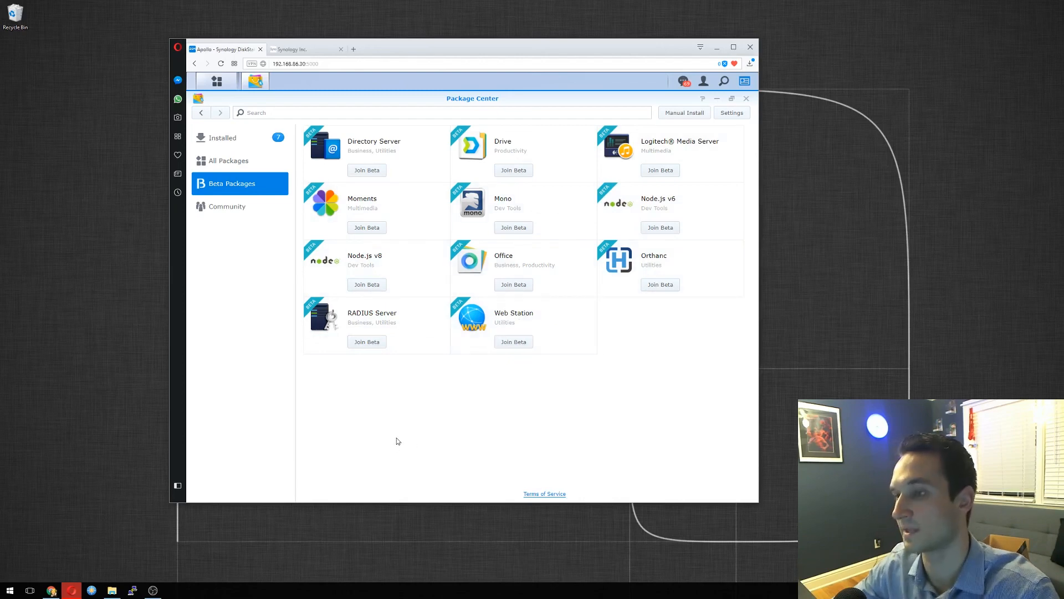